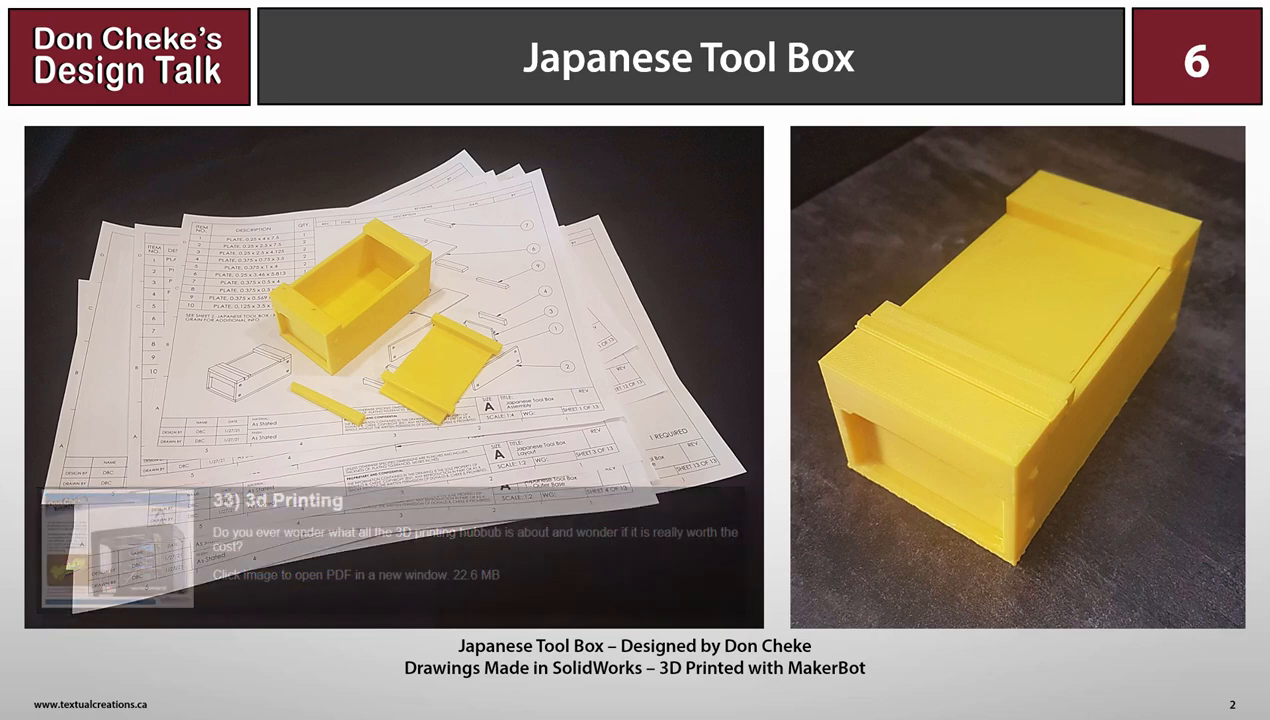
Advance two slides through the Japanese Tool Box presentation, past the original wooden box video.
key(Right)
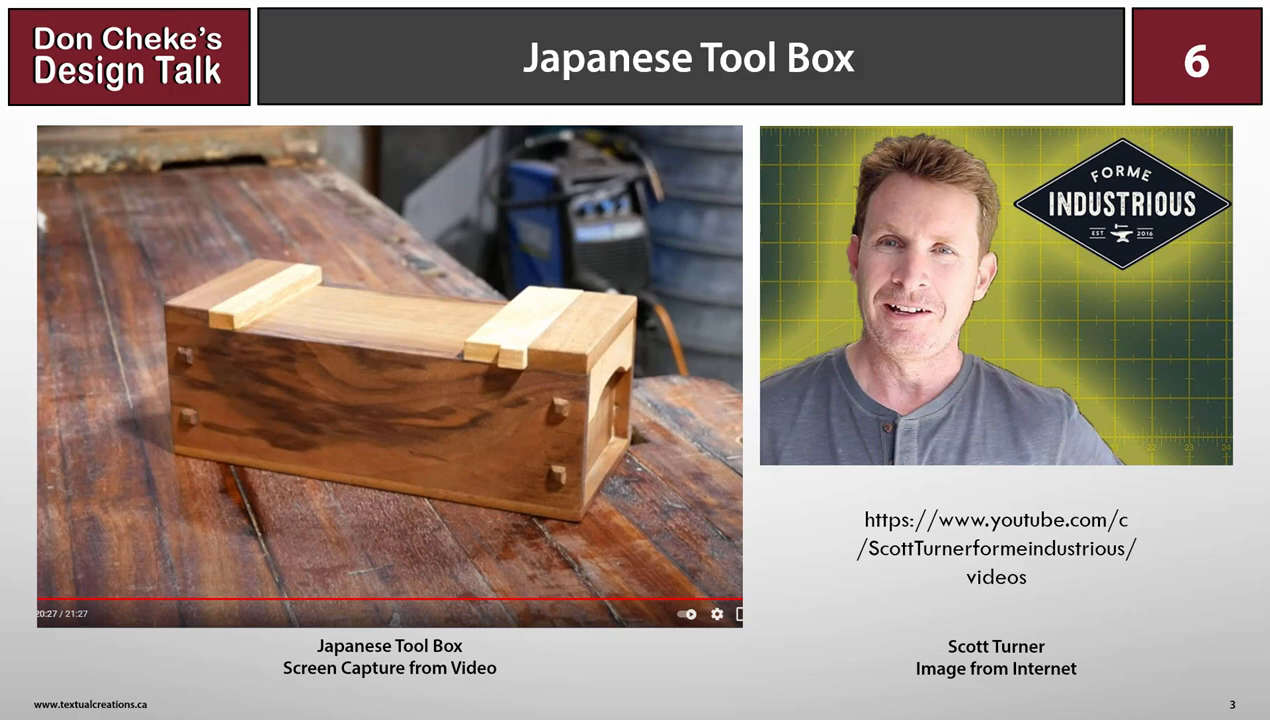
key(Right)
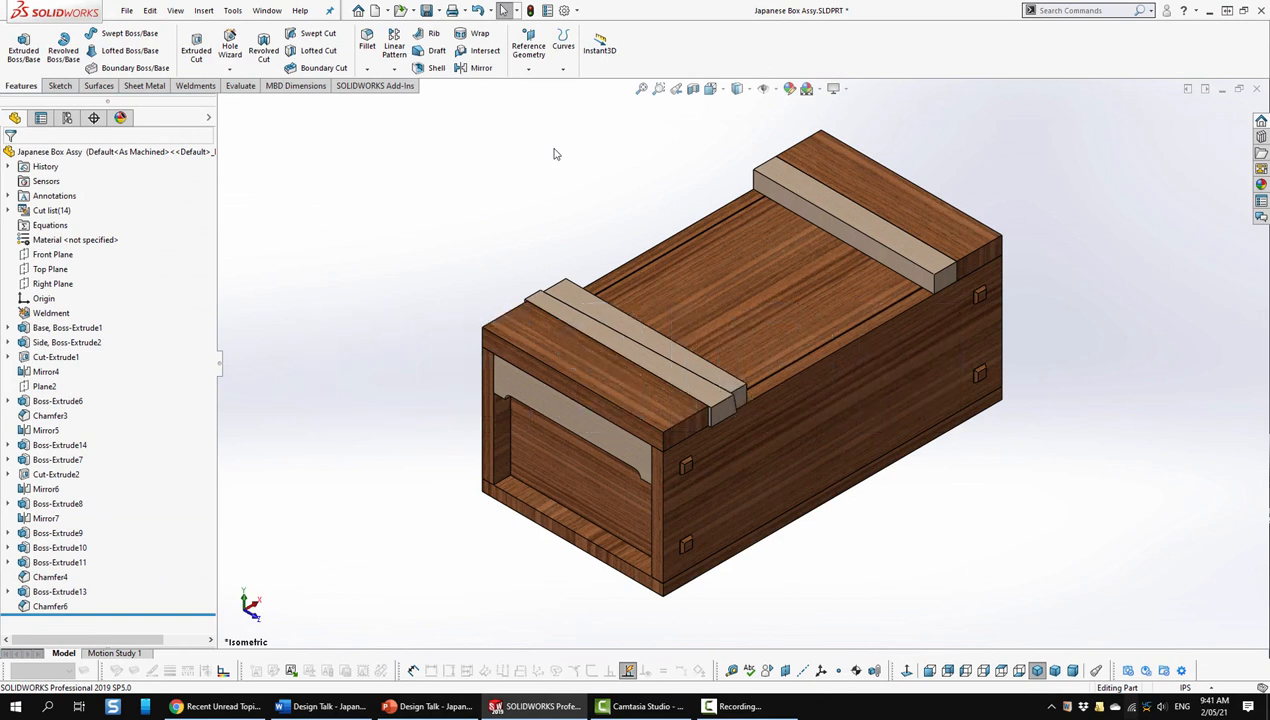
mouse_move(528, 182)
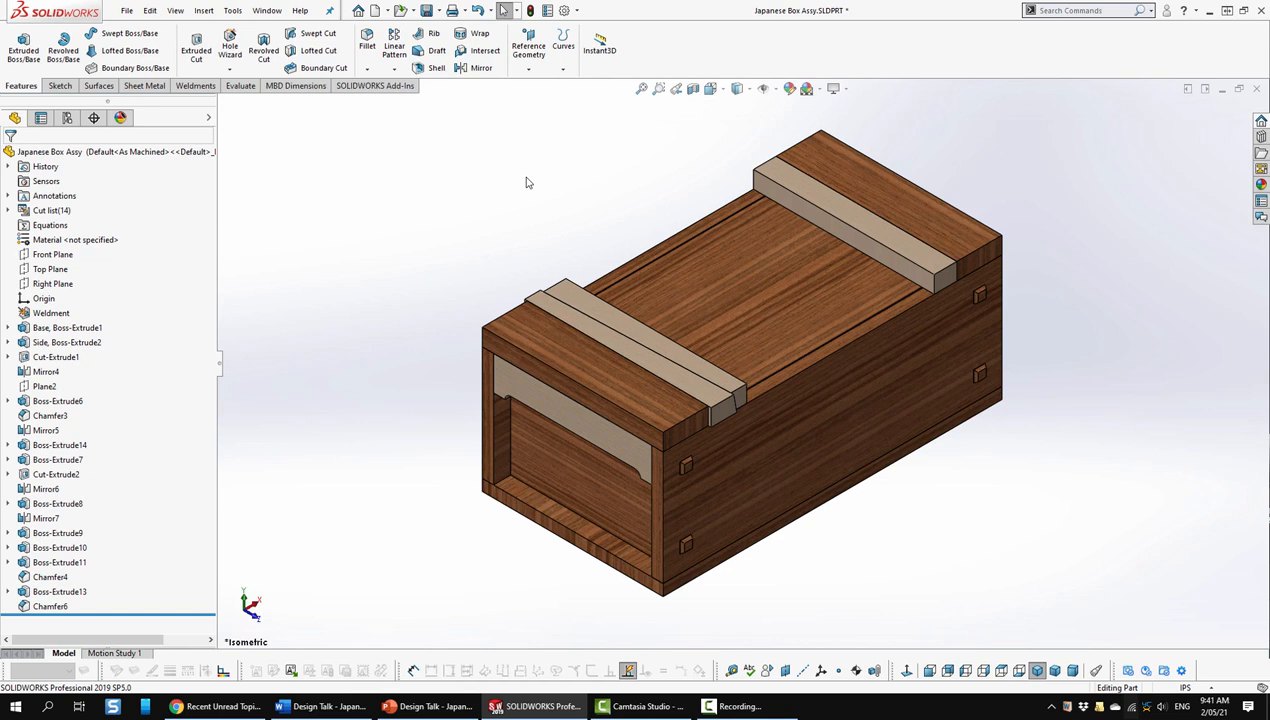
mouse_move(524, 199)
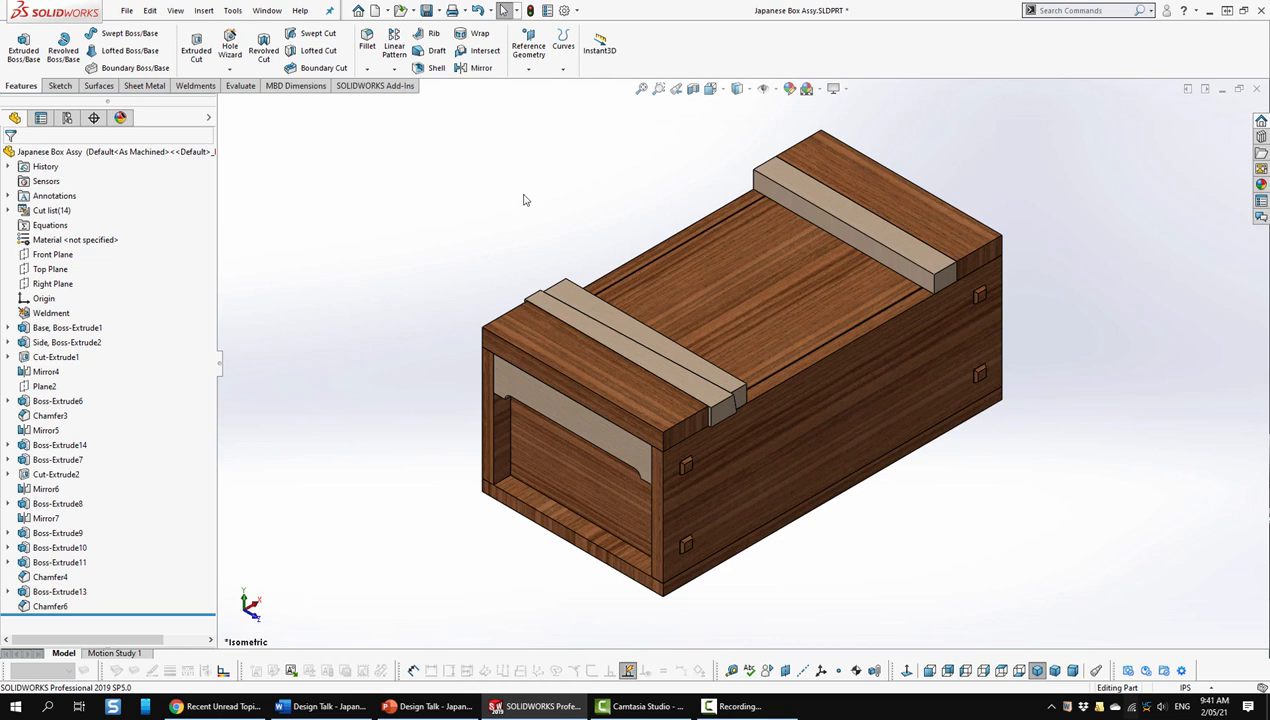
mouse_move(532, 262)
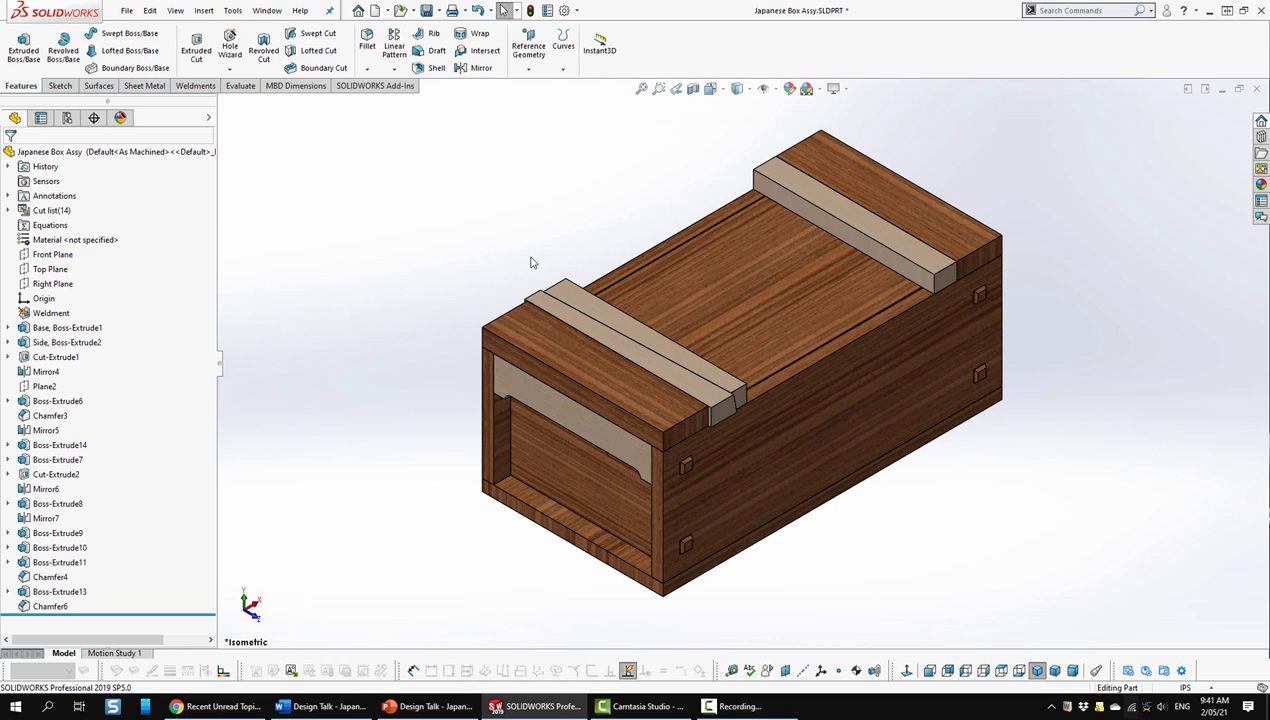
mouse_move(557, 298)
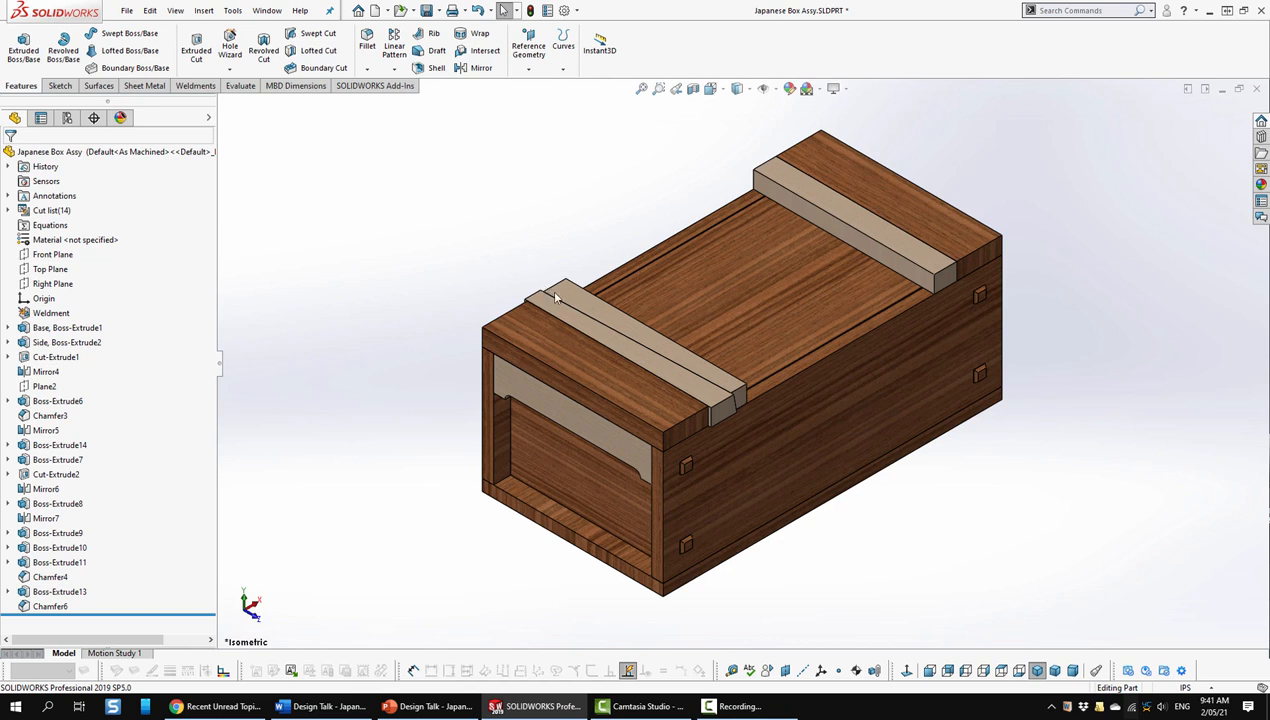
mouse_move(693, 393)
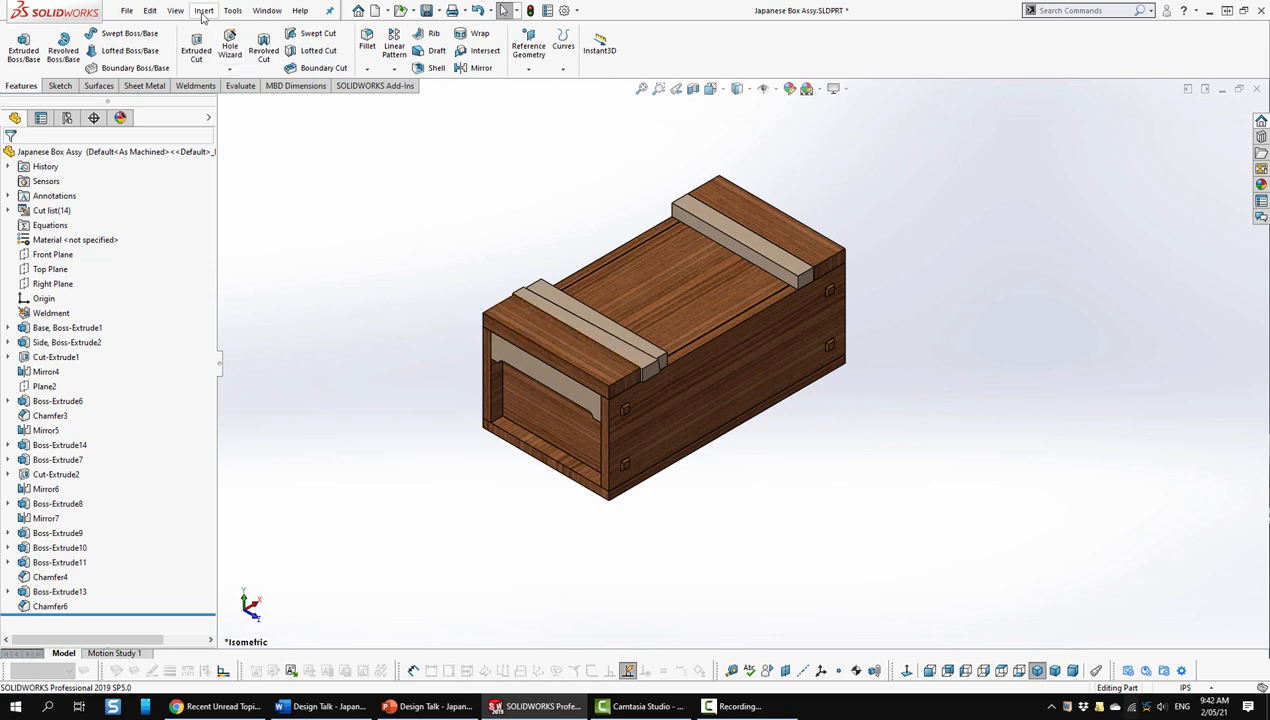
click(203, 10)
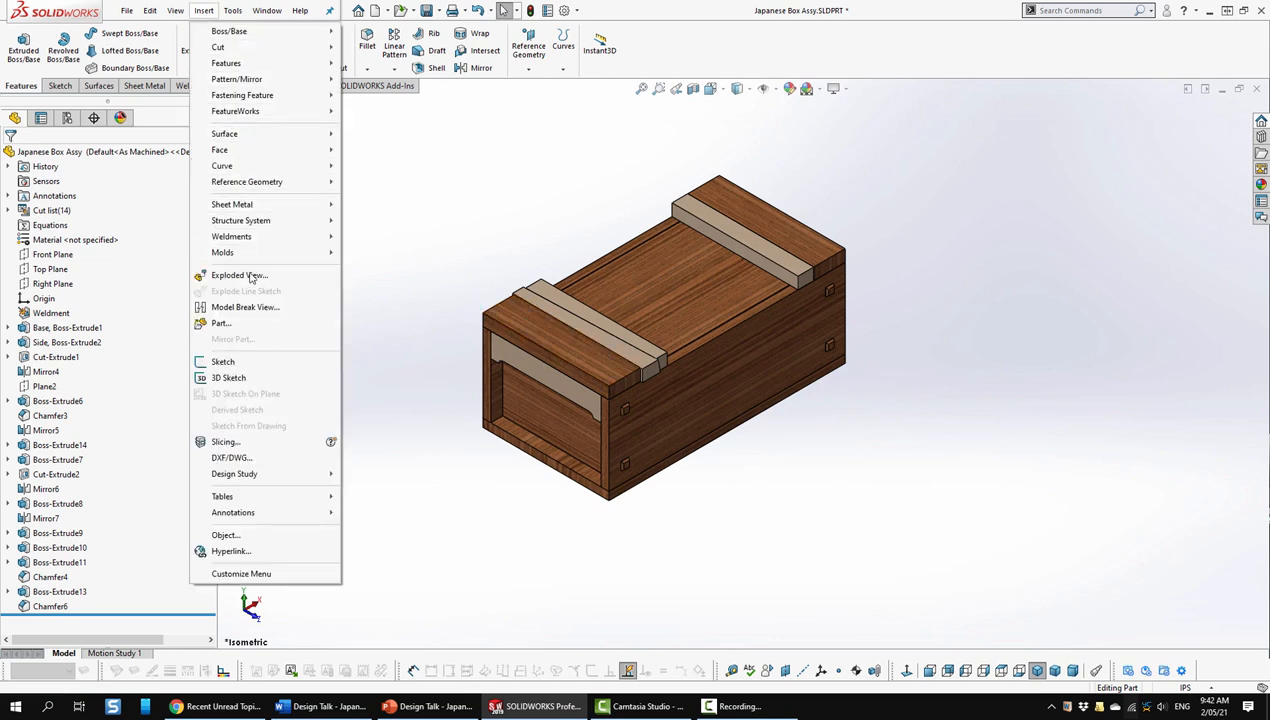
click(240, 275)
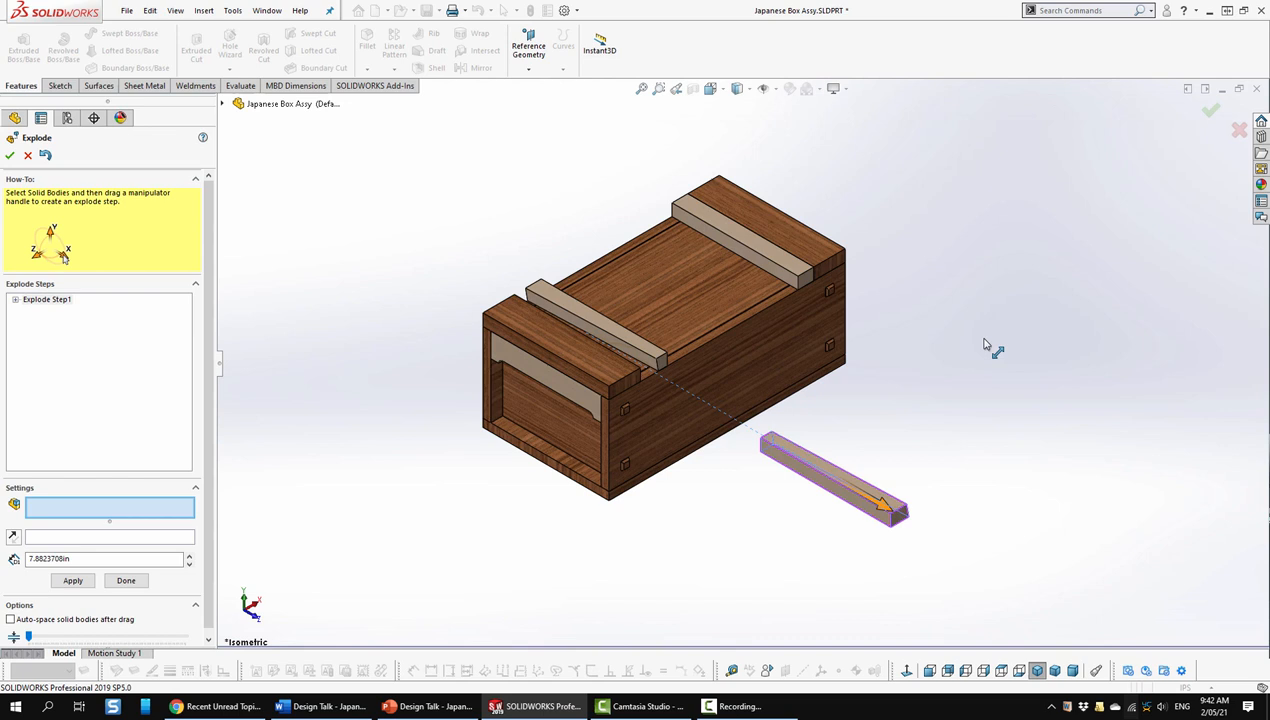
mouse_move(645, 352)
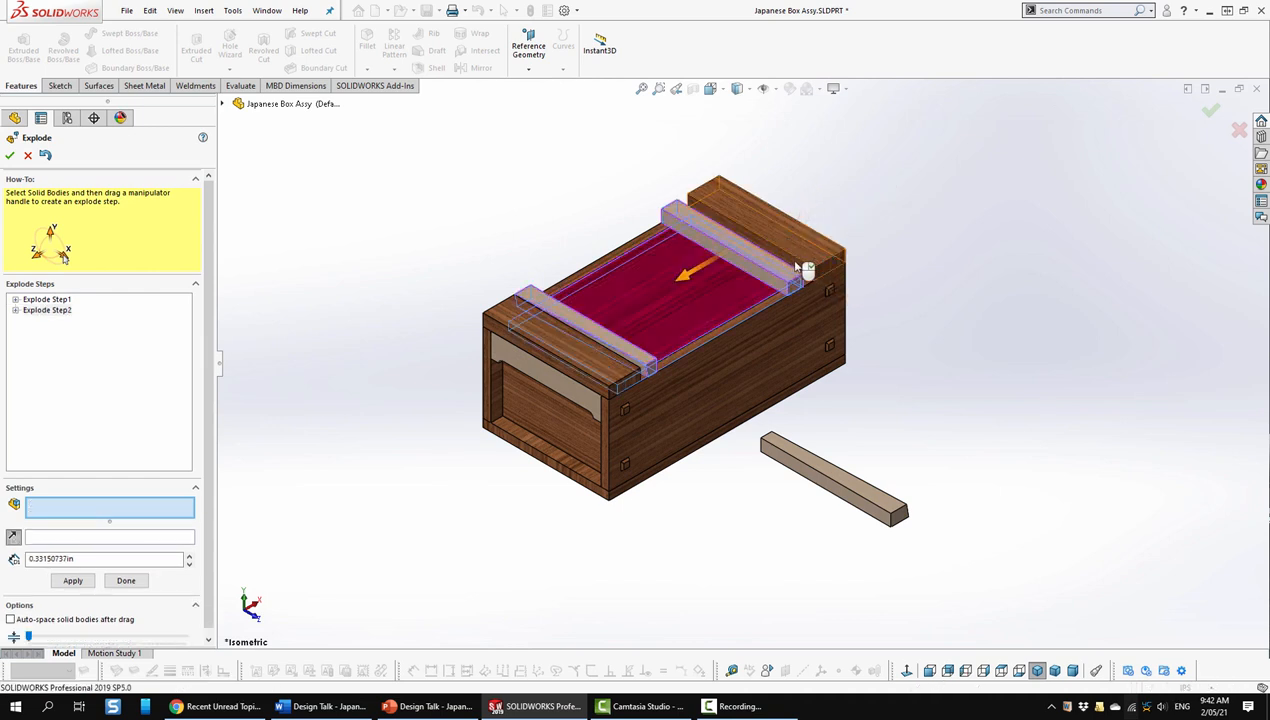
mouse_move(775, 250)
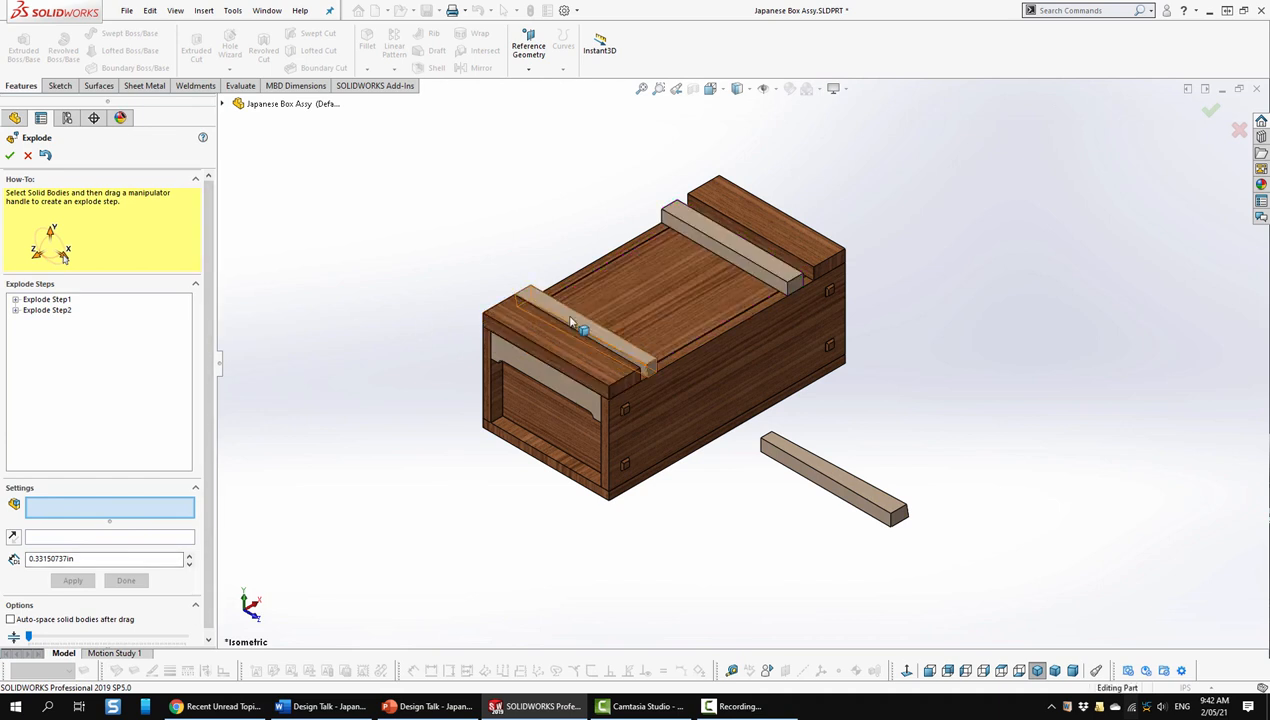
click(660, 280)
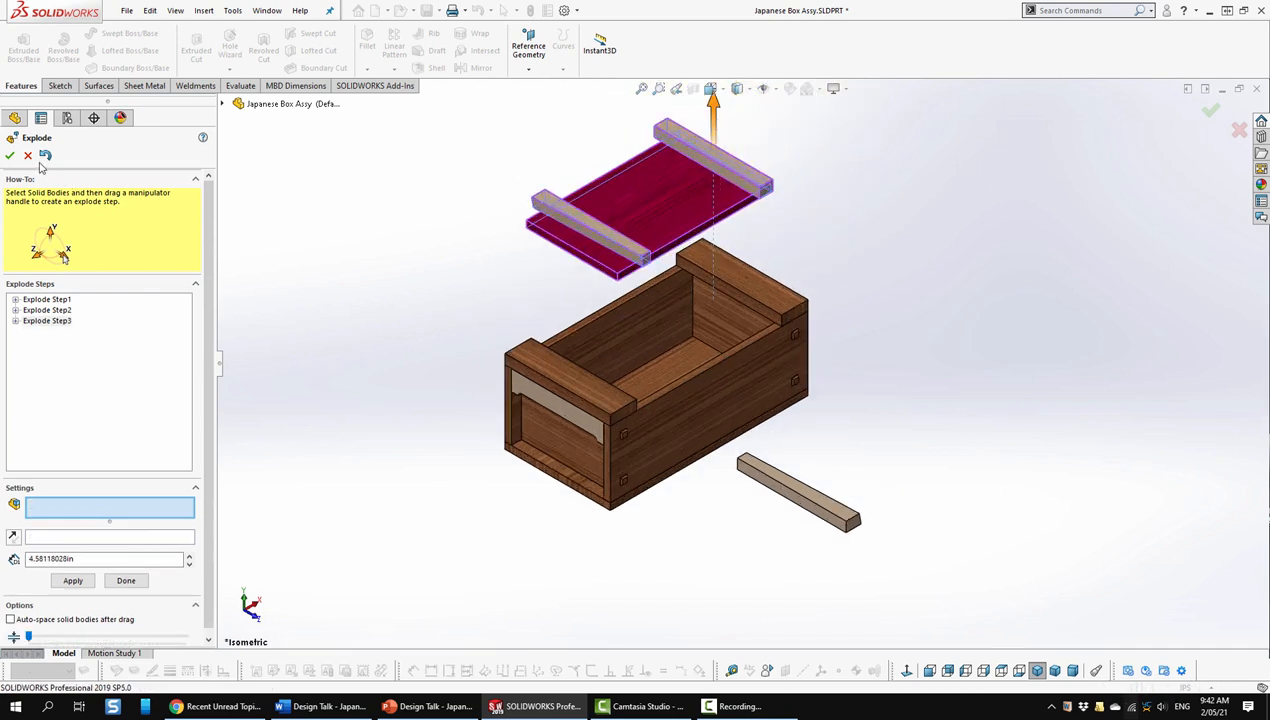
click(10, 155)
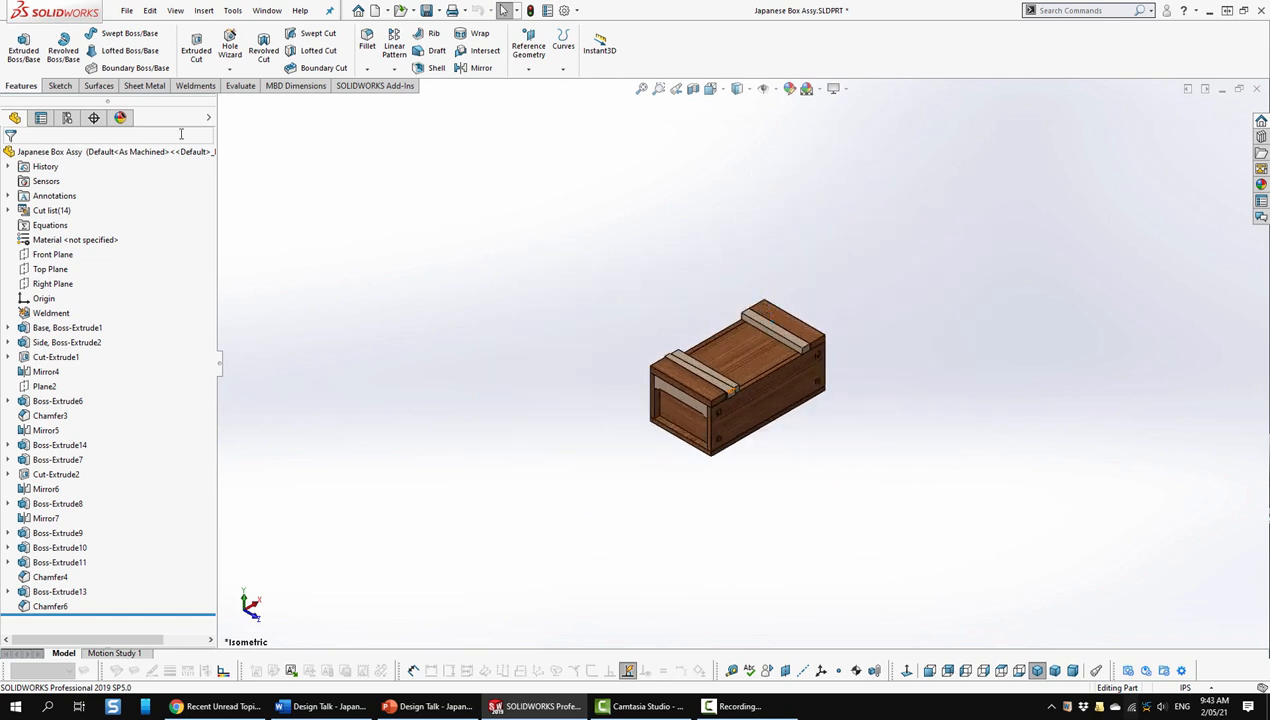
Play Exploded View1 from the ConfigurationManager, collapse it, and return to the feature history.
click(66, 118)
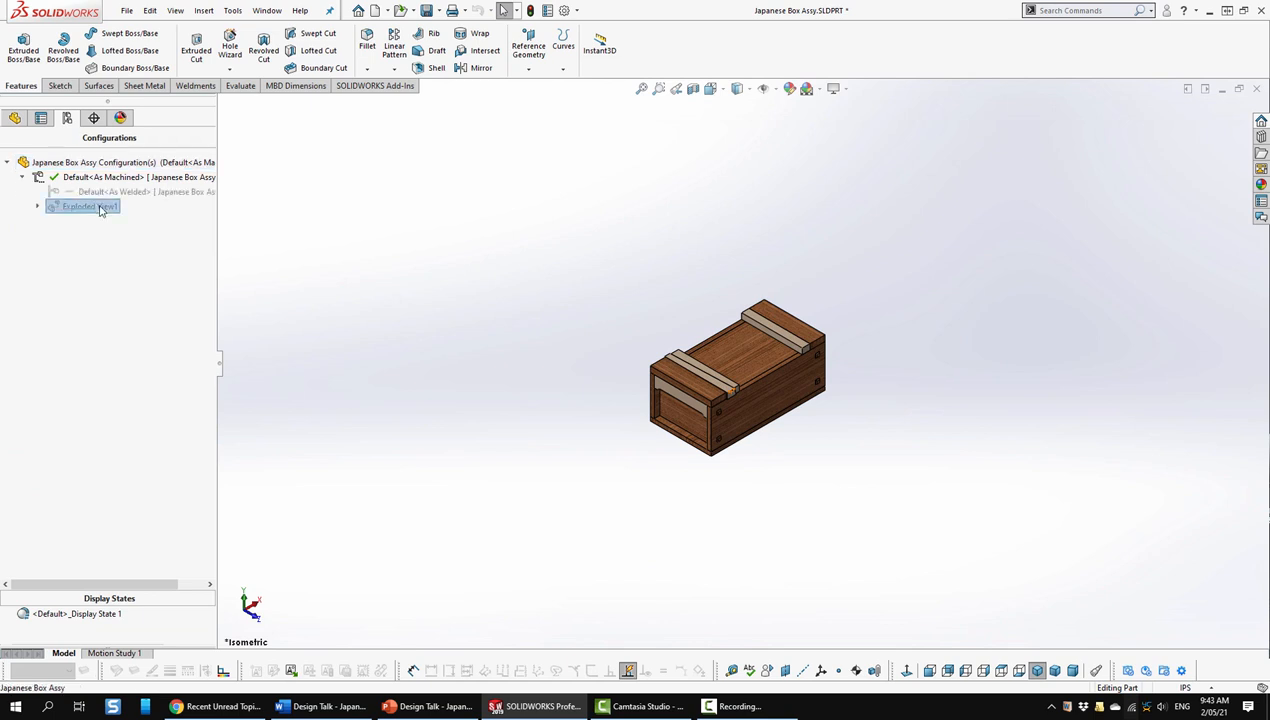
double_click(82, 206)
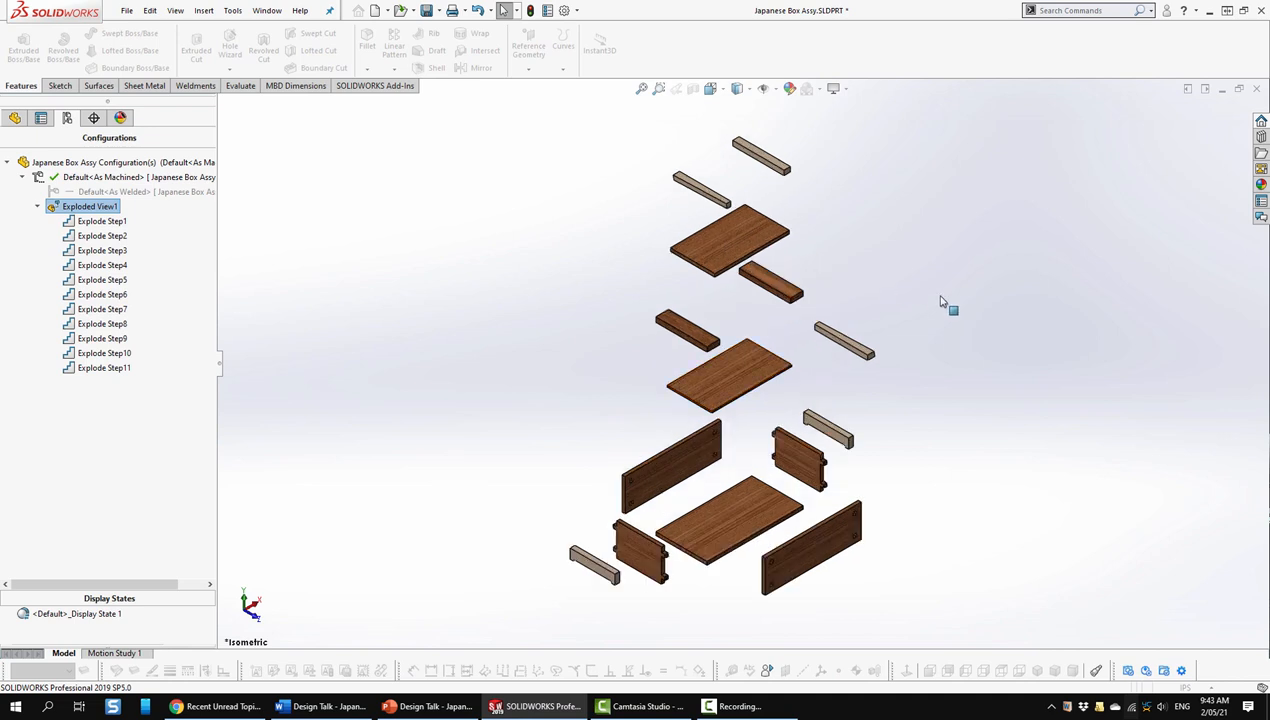
double_click(89, 206)
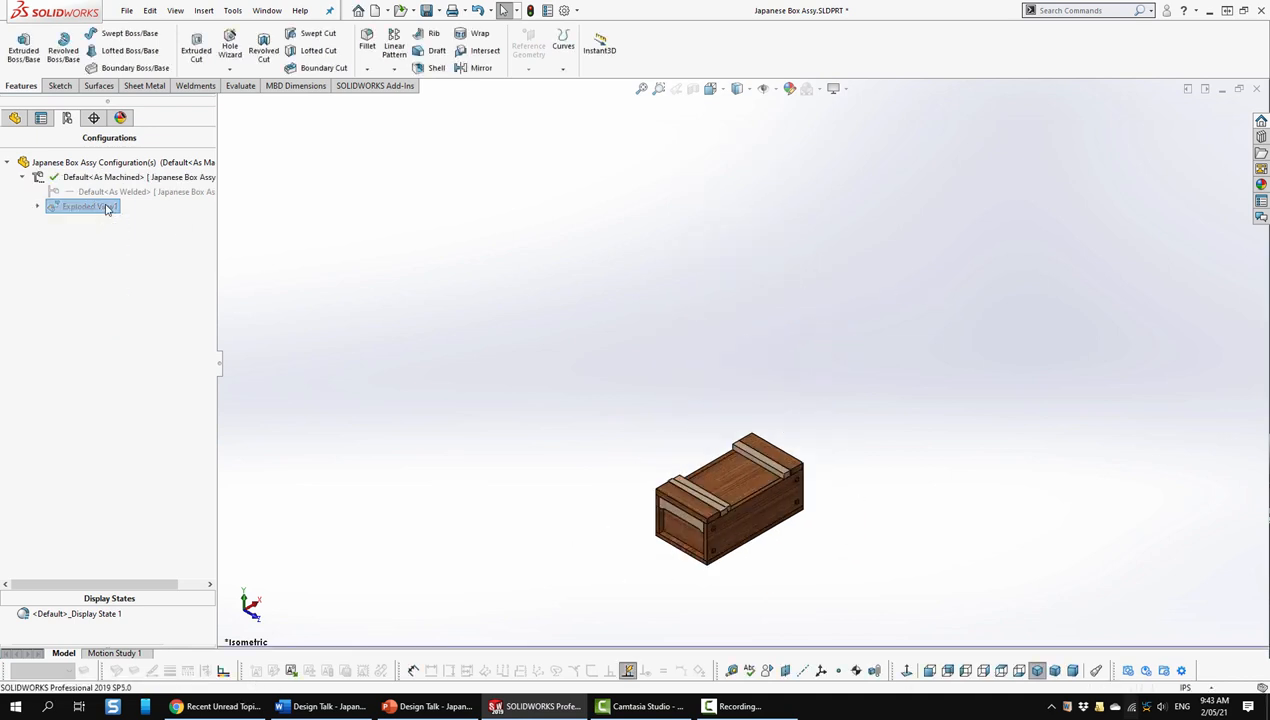
double_click(100, 177)
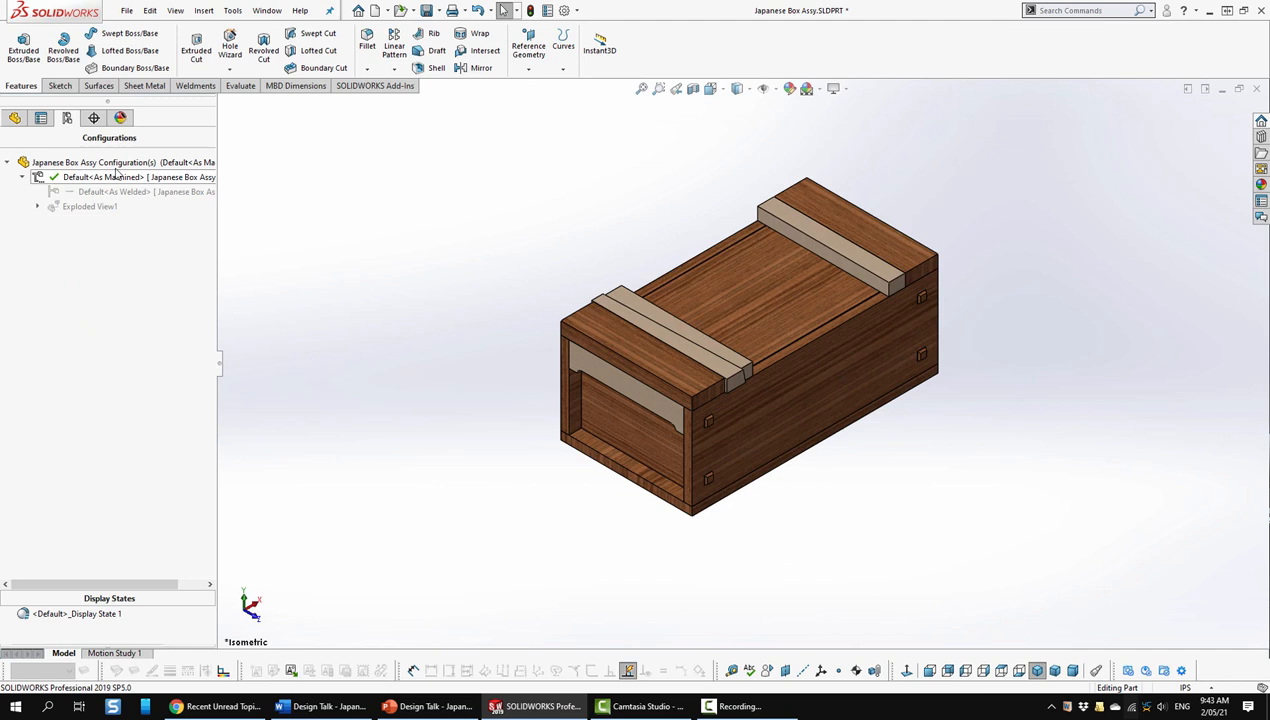
click(15, 118)
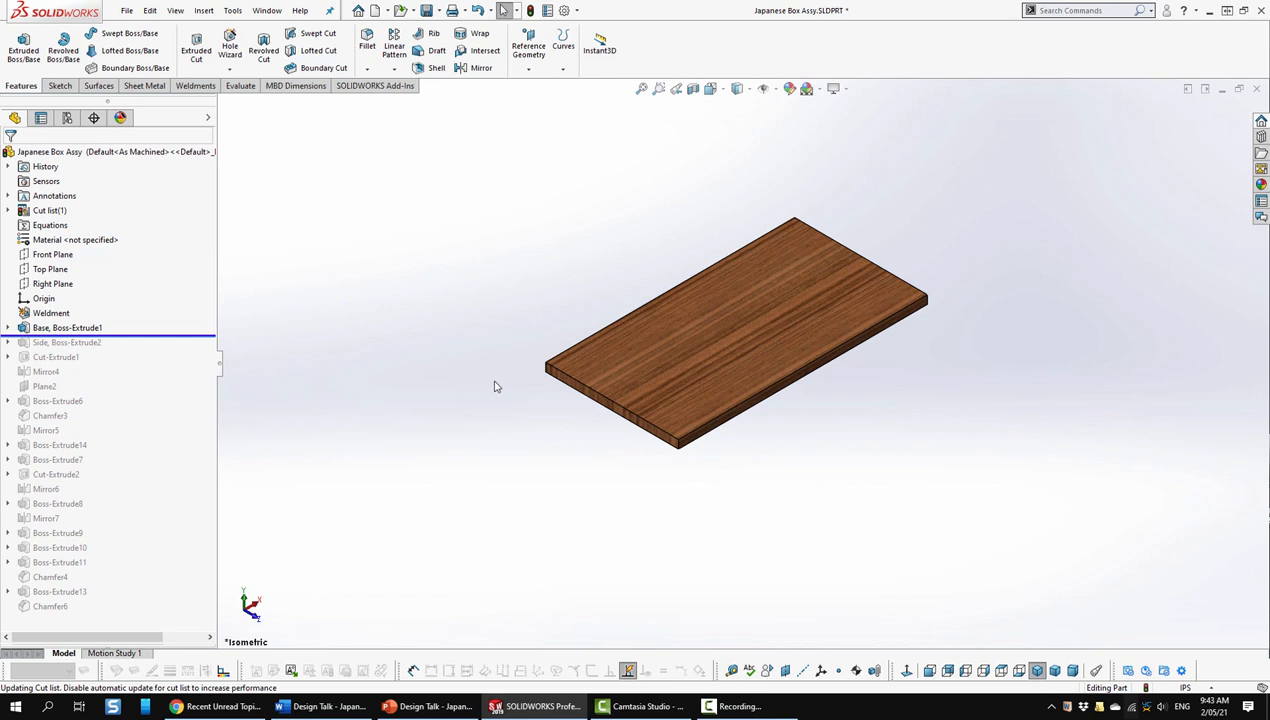
mouse_move(675, 427)
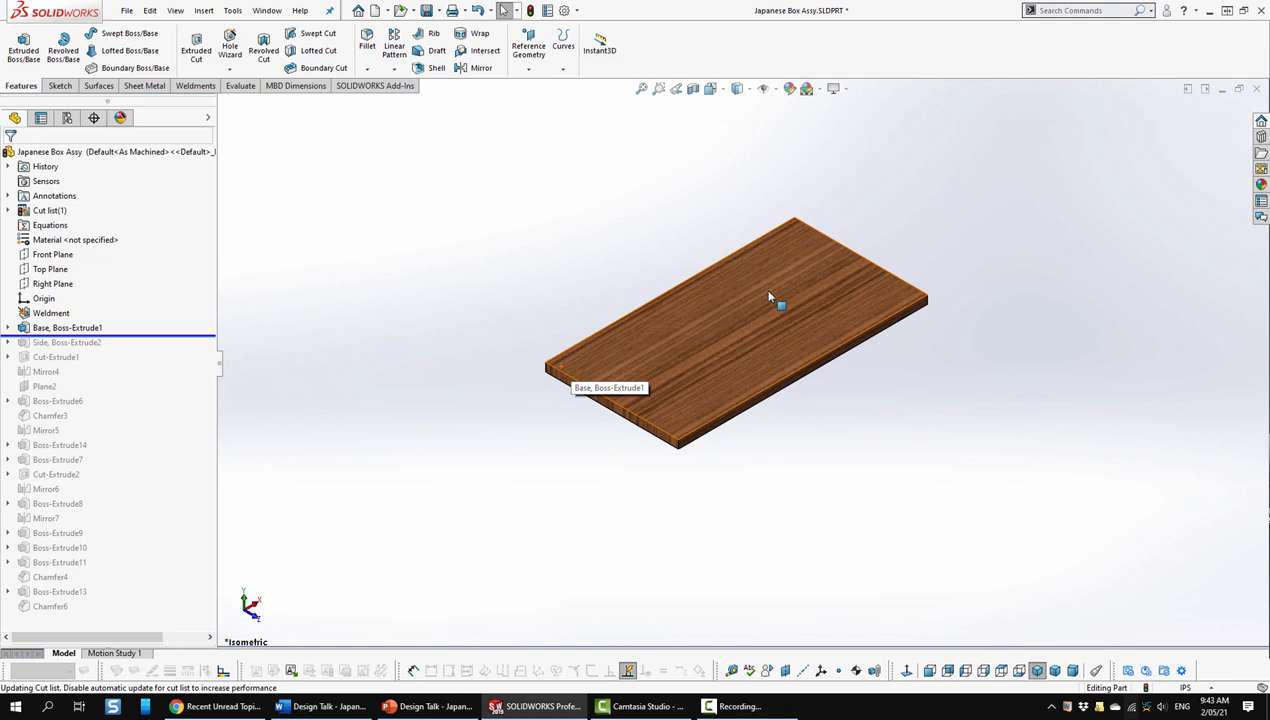
mouse_move(560, 250)
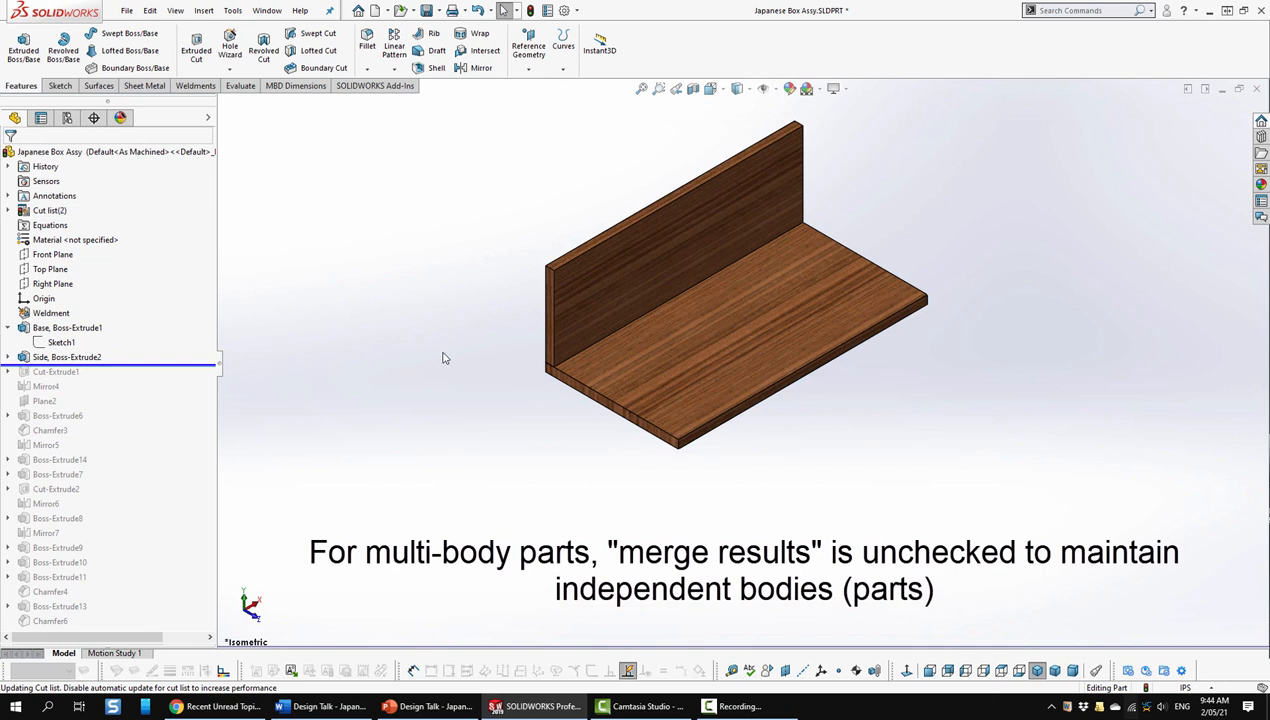
mouse_move(228, 393)
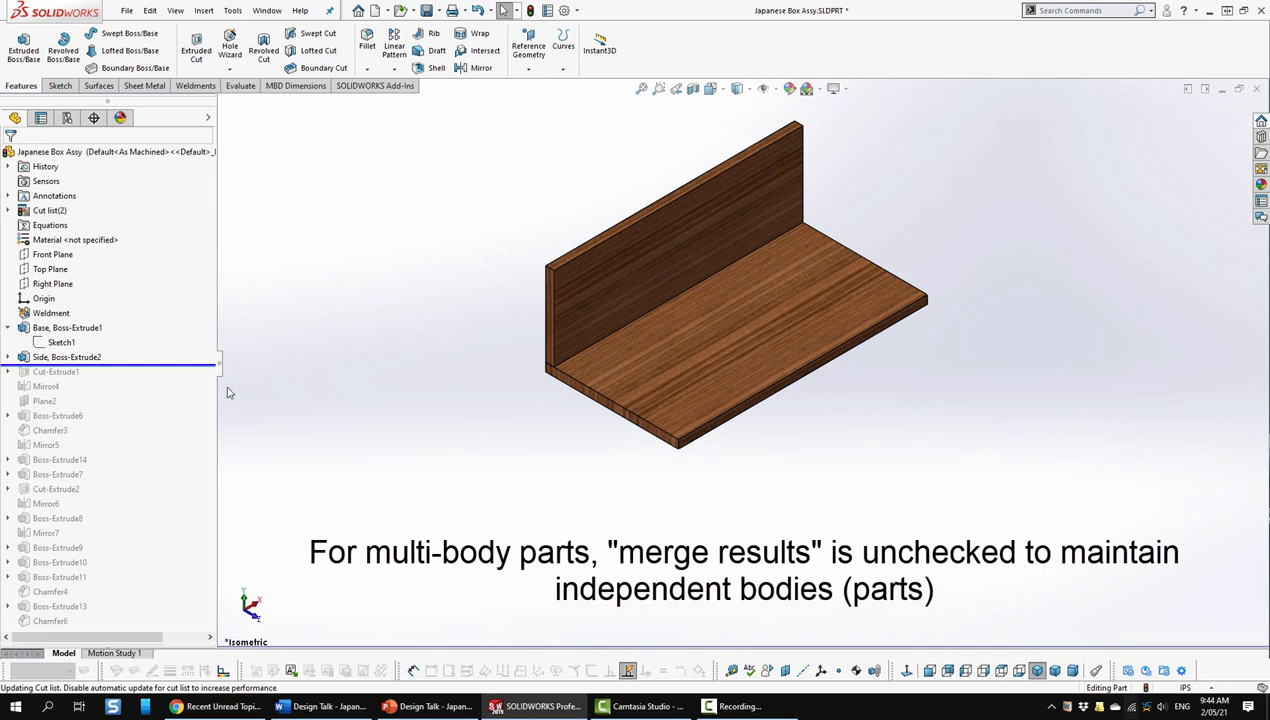
Move the rollback bar past Mirror4 so the base carries both peg-holed side walls.
click(56, 371)
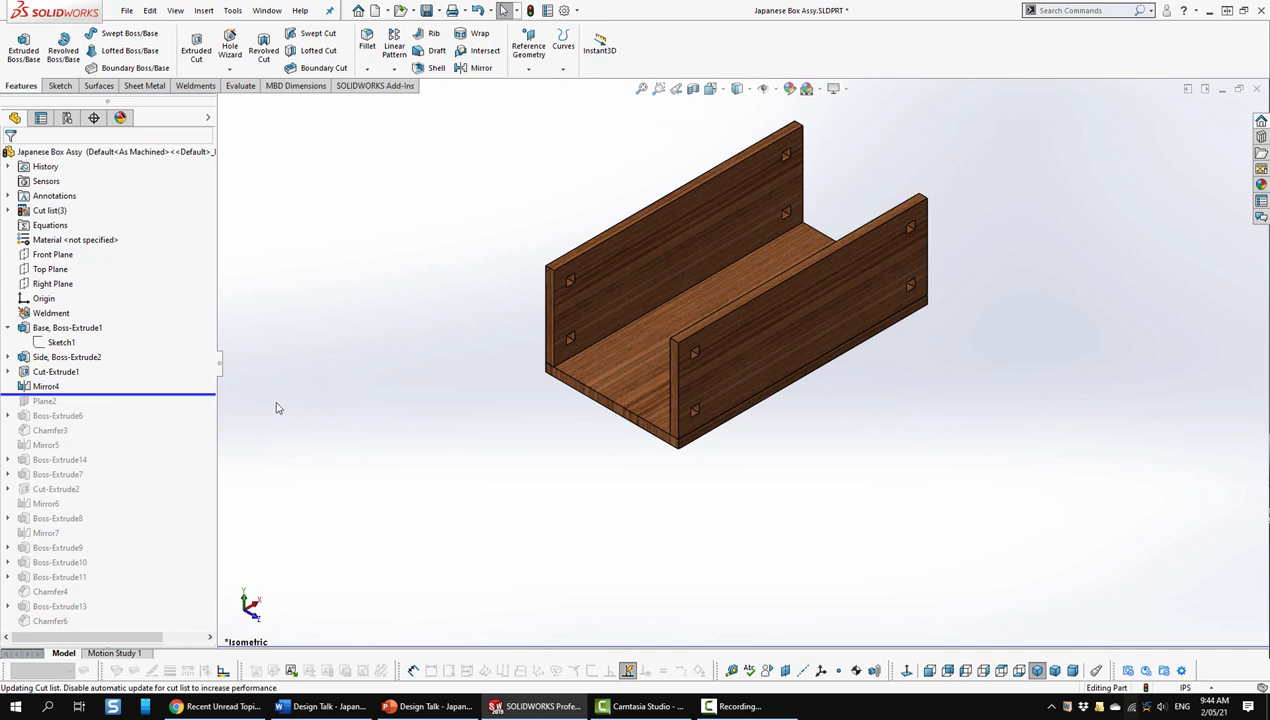
Roll the history forward one step to include reference plane Plane2.
click(44, 401)
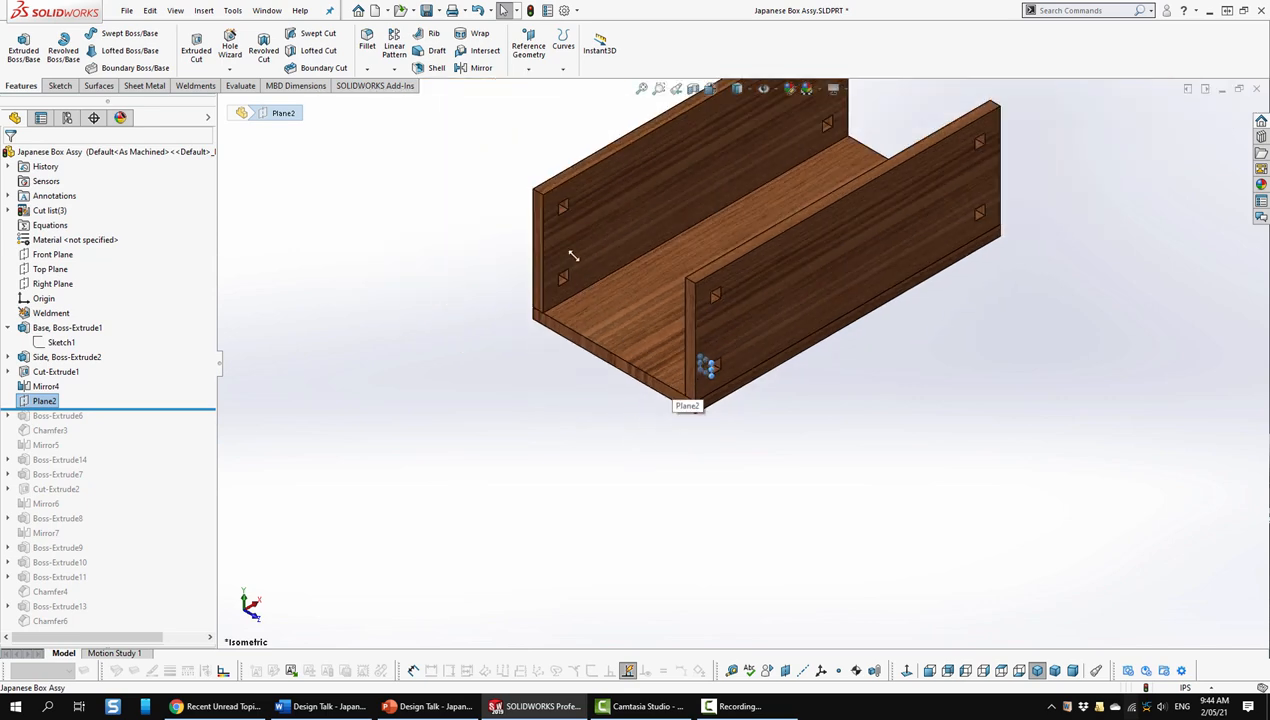
mouse_move(550, 228)
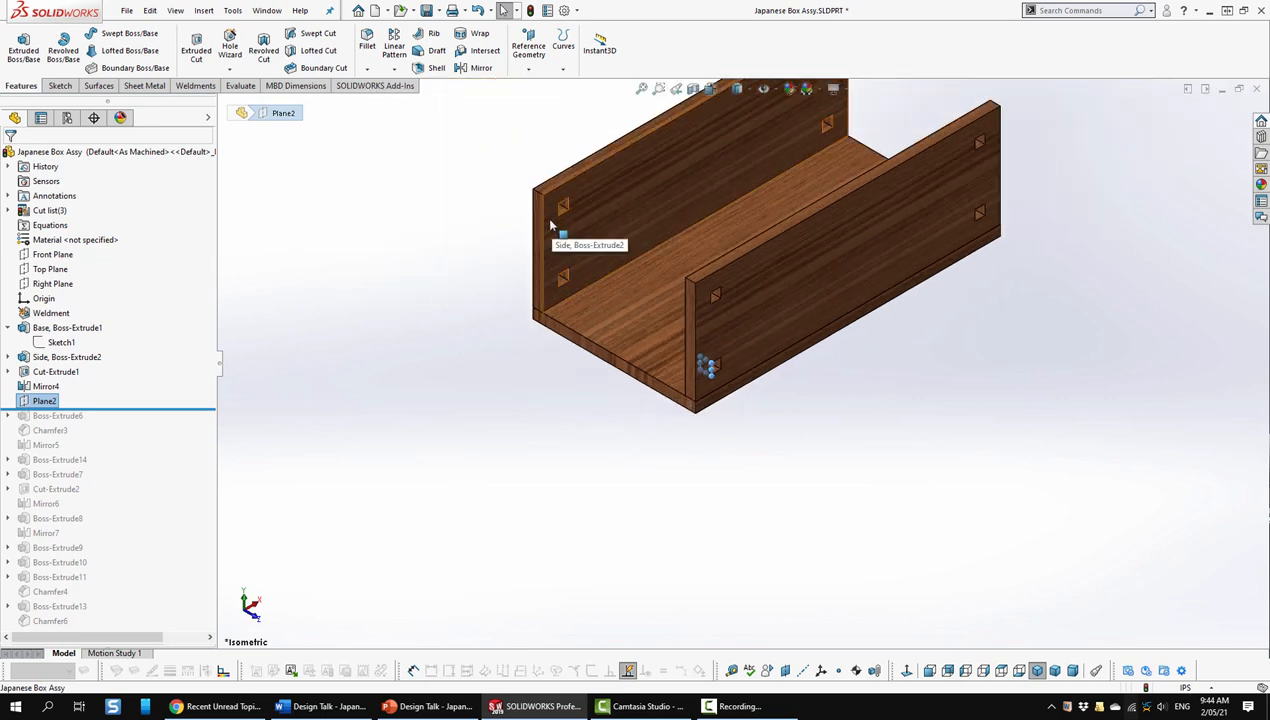
mouse_move(715, 407)
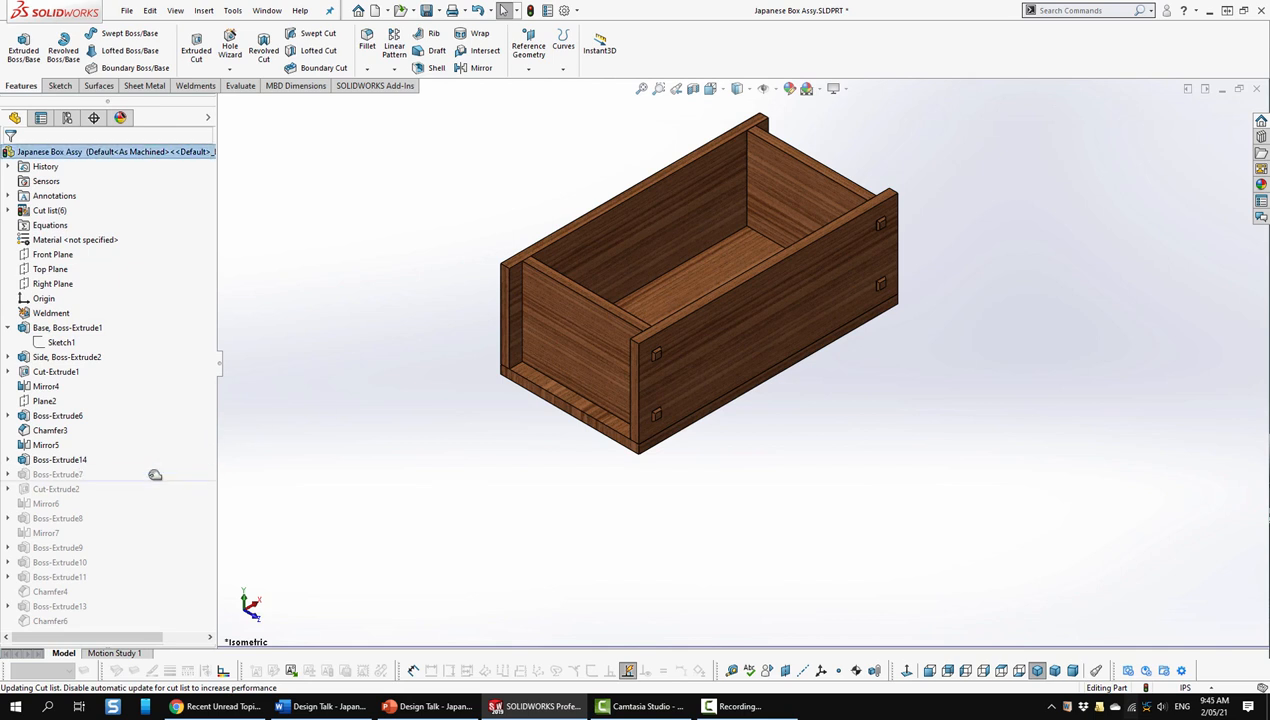
click(57, 474)
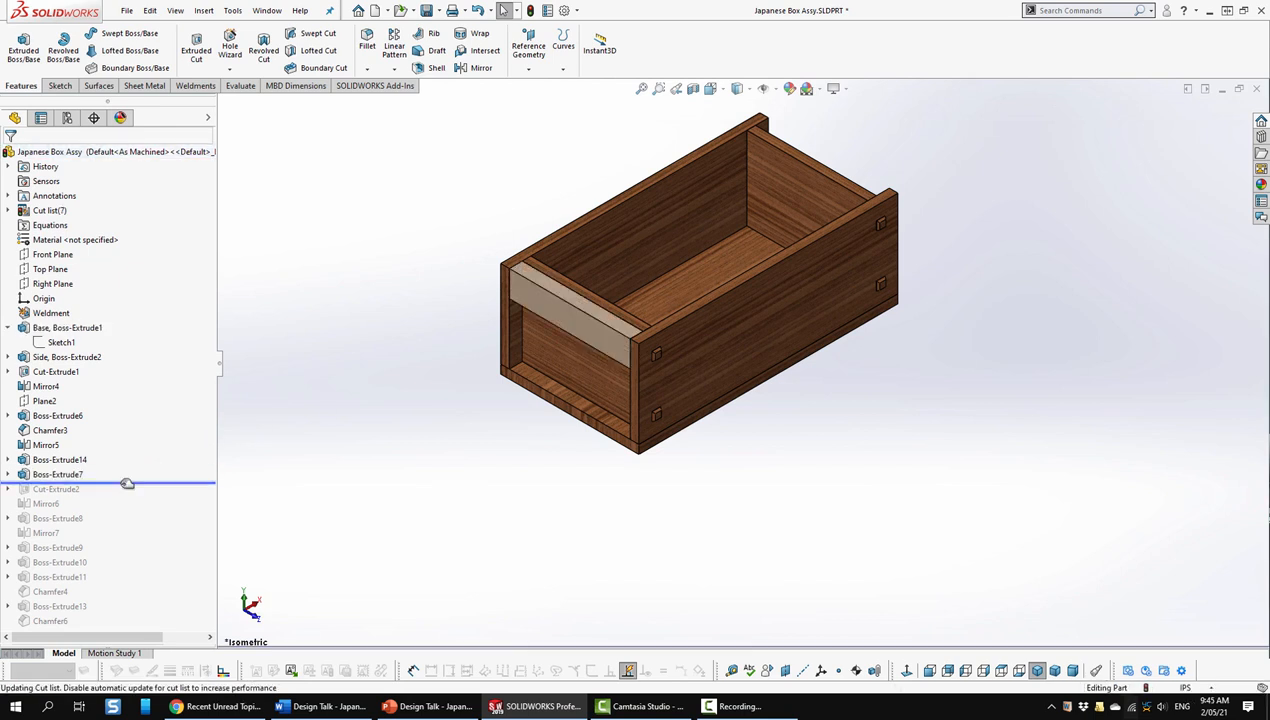
click(56, 489)
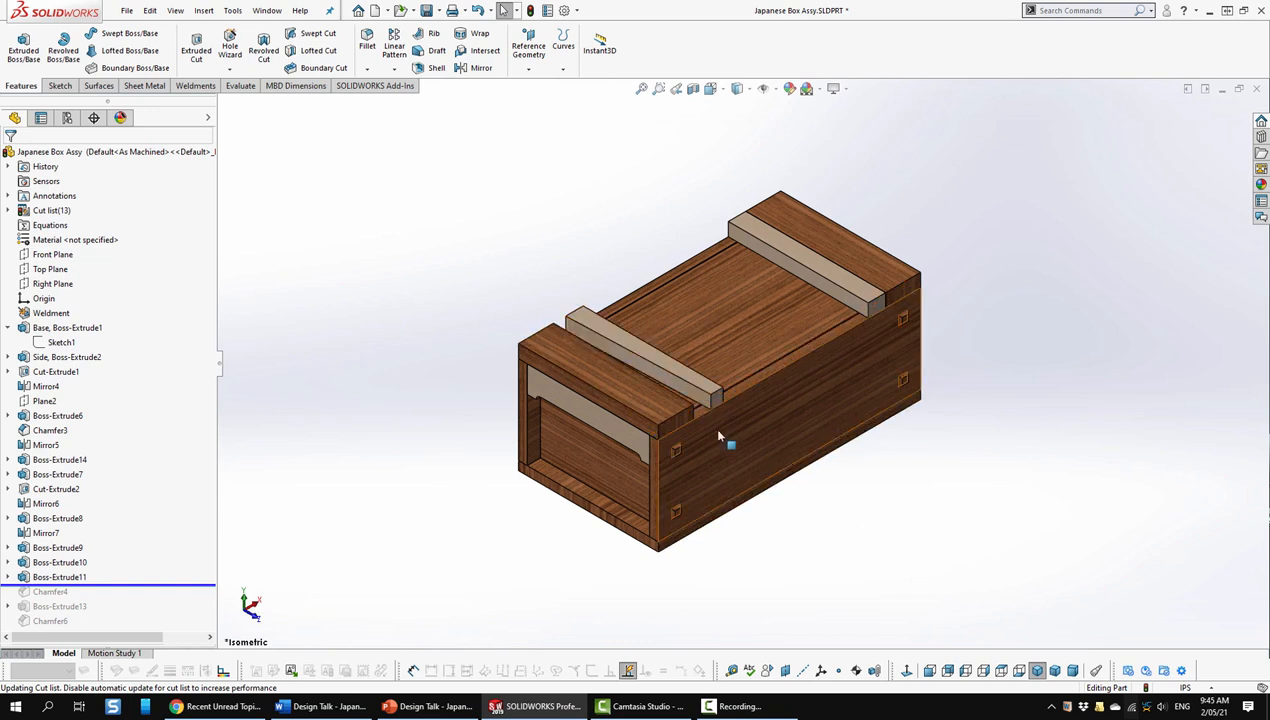
mouse_move(620, 365)
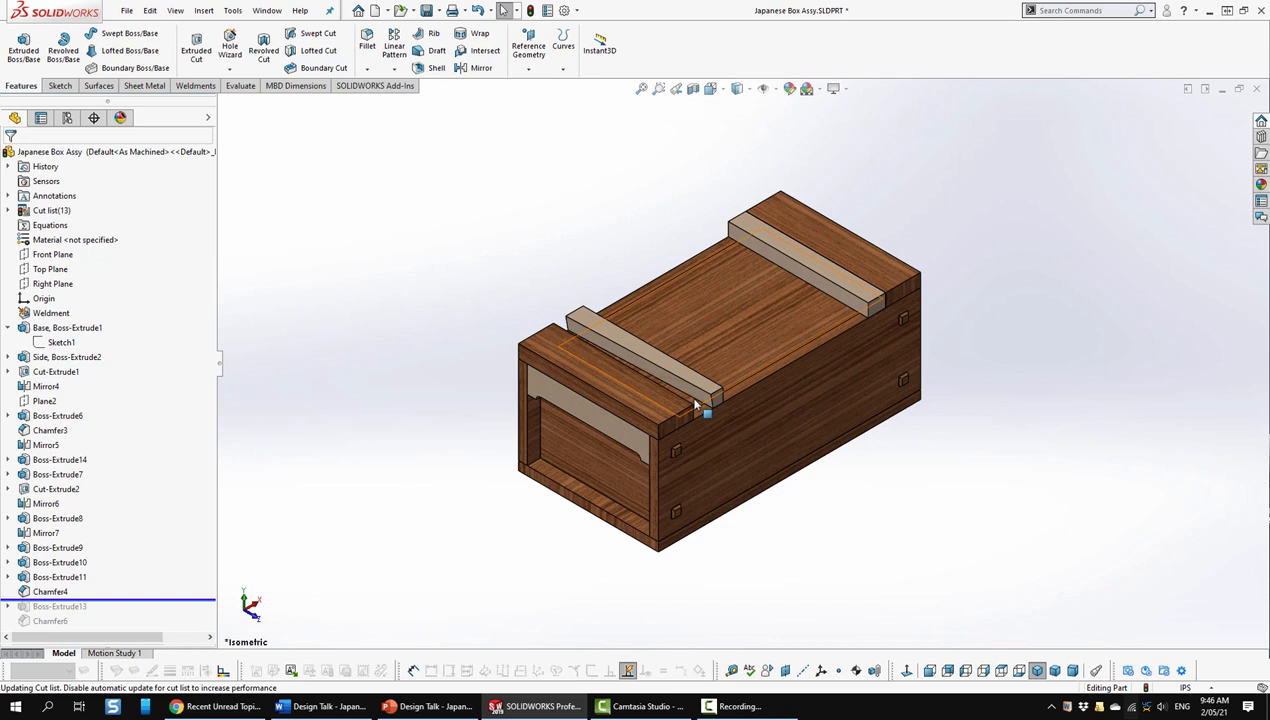
mouse_move(642, 360)
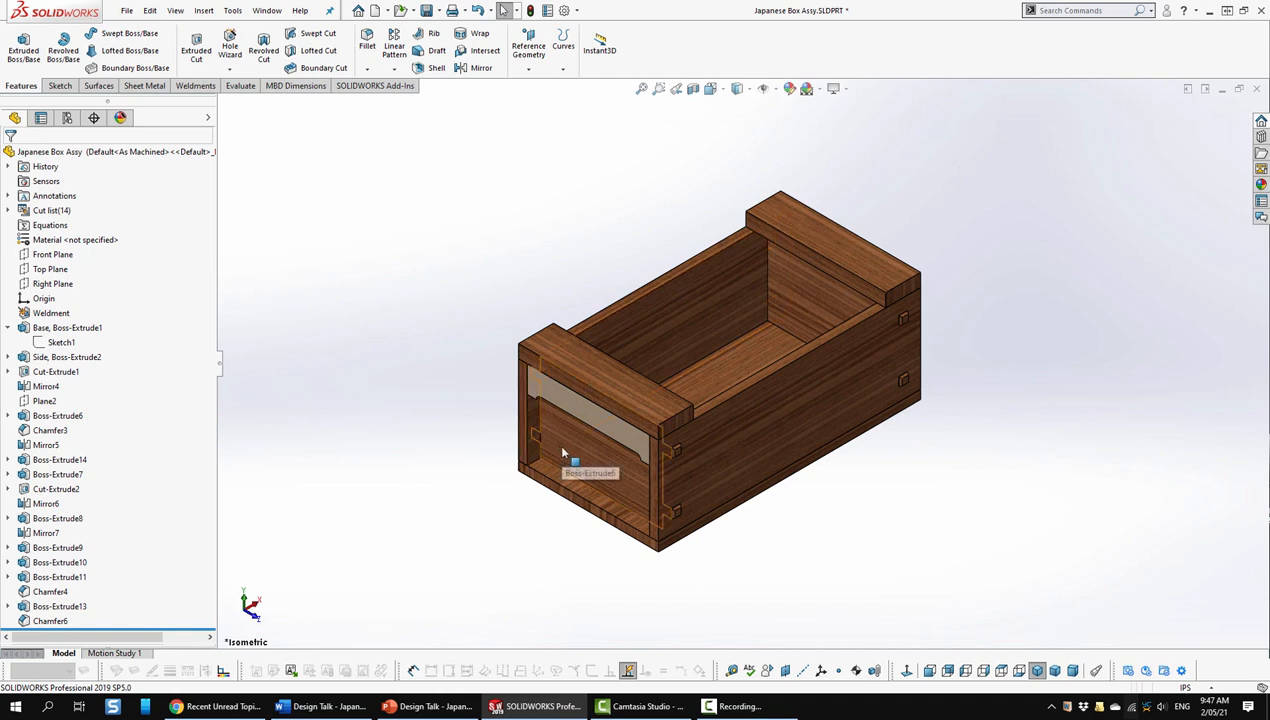
mouse_move(788, 263)
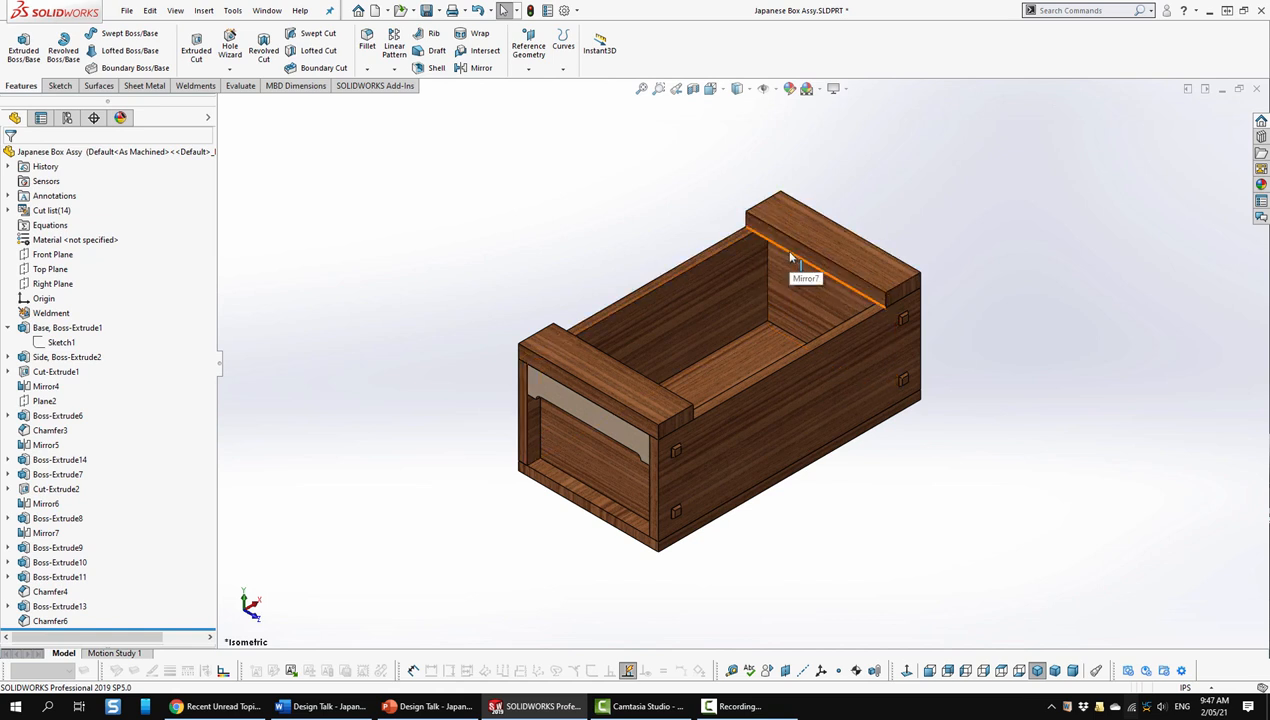
mouse_move(870, 187)
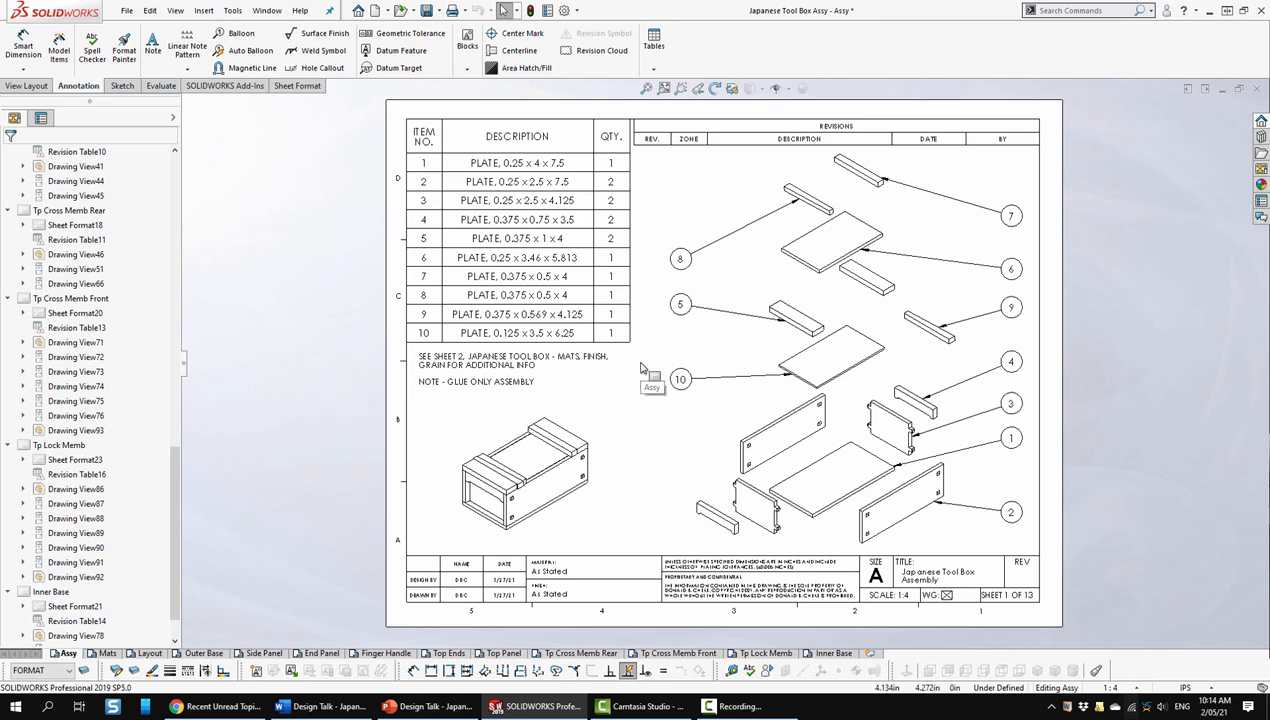
View the Assy sheet with BOM and balloons, then move to the Mats sheet.
click(525, 475)
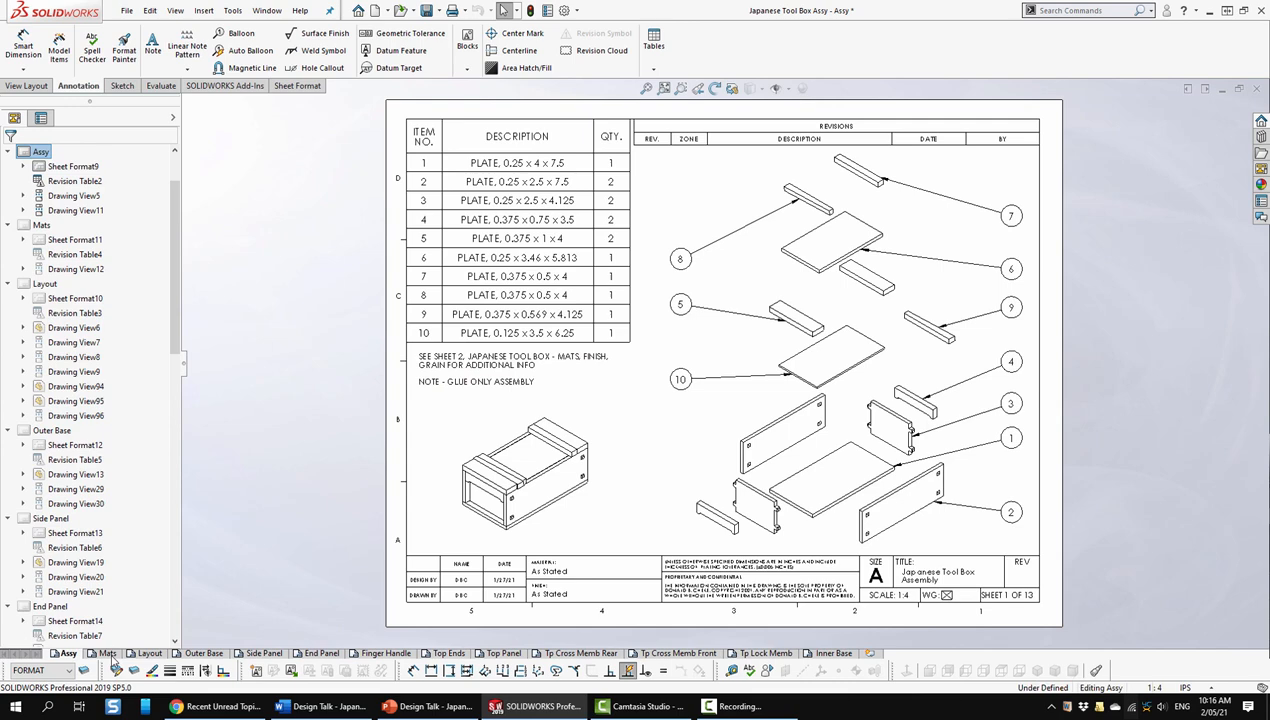
click(107, 653)
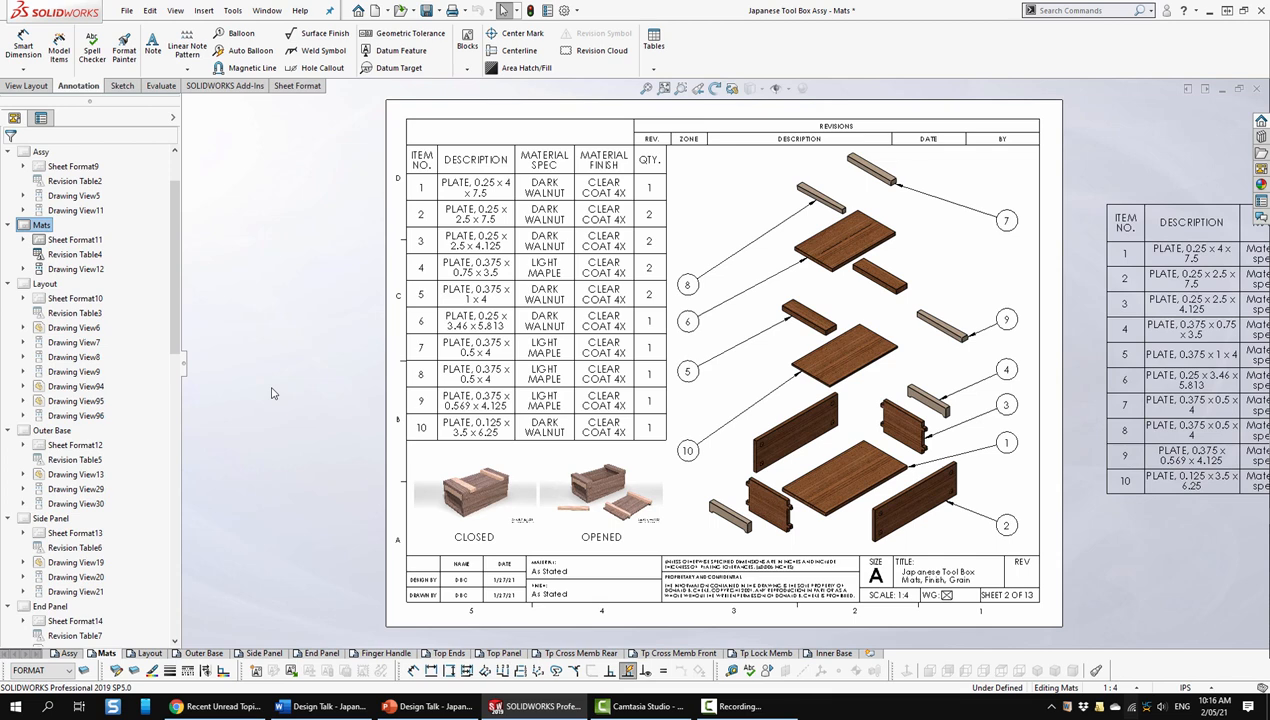
mouse_move(843, 262)
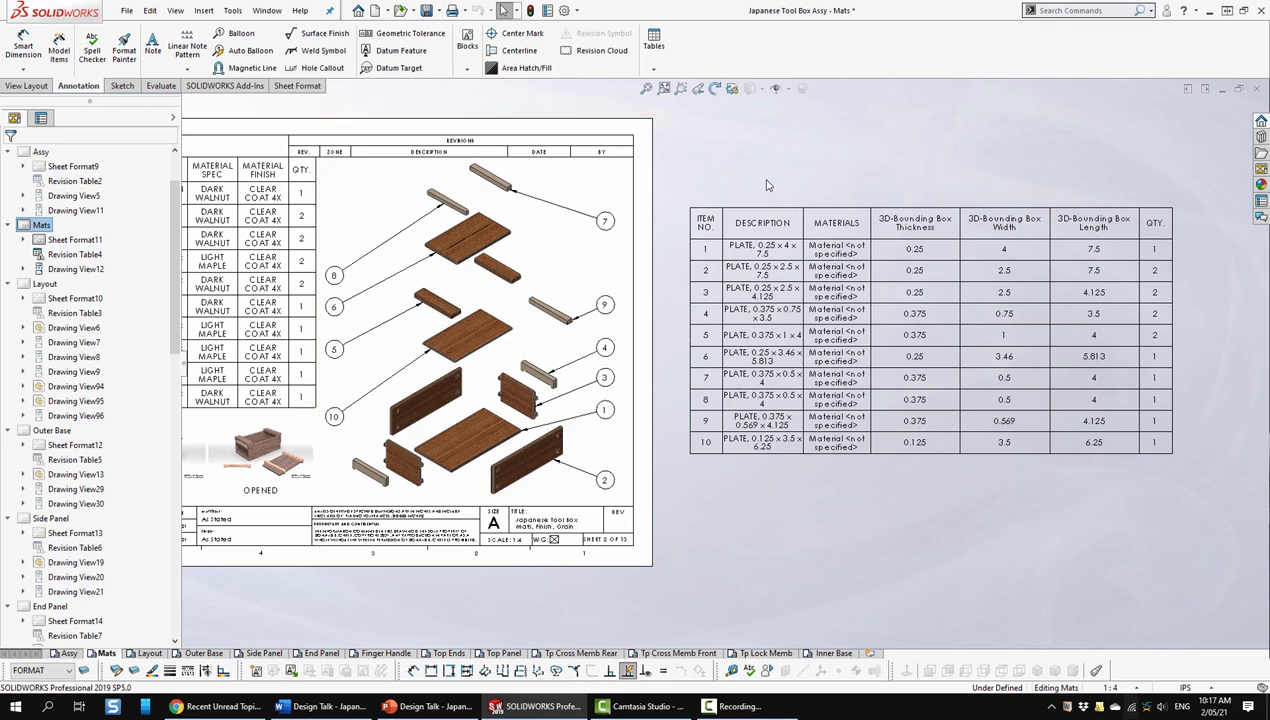
mouse_move(711, 189)
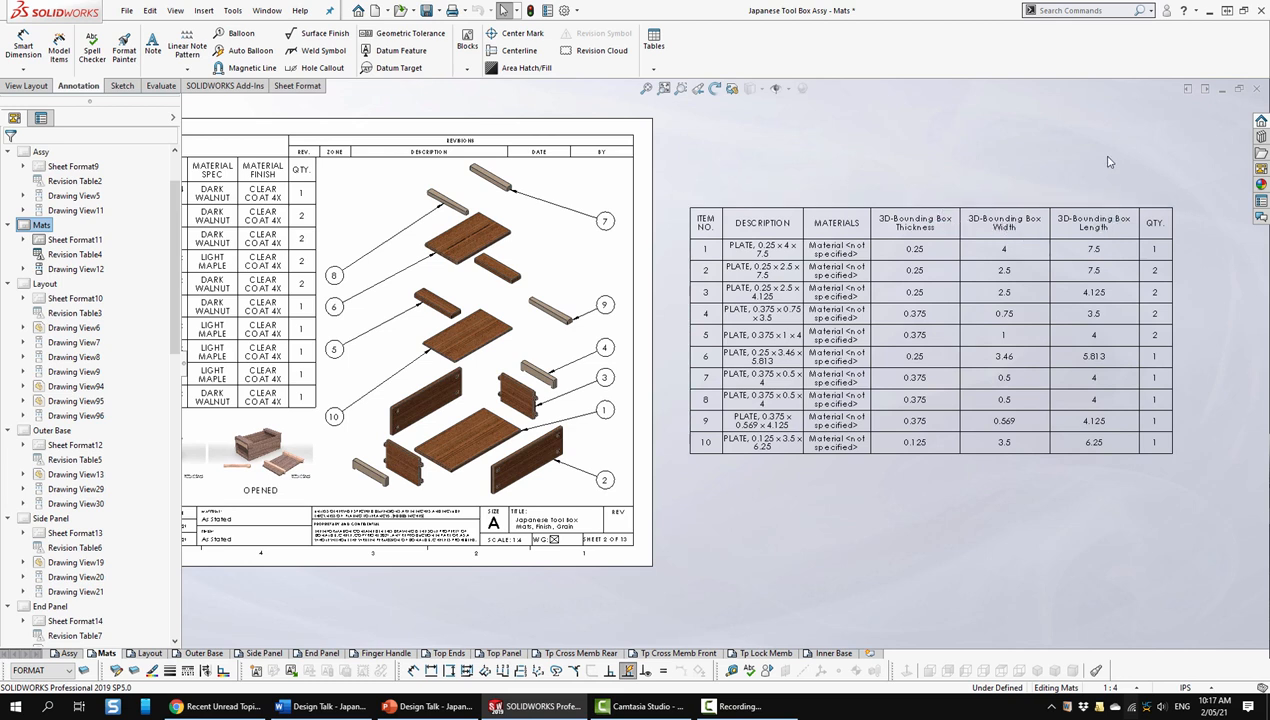
mouse_move(715, 135)
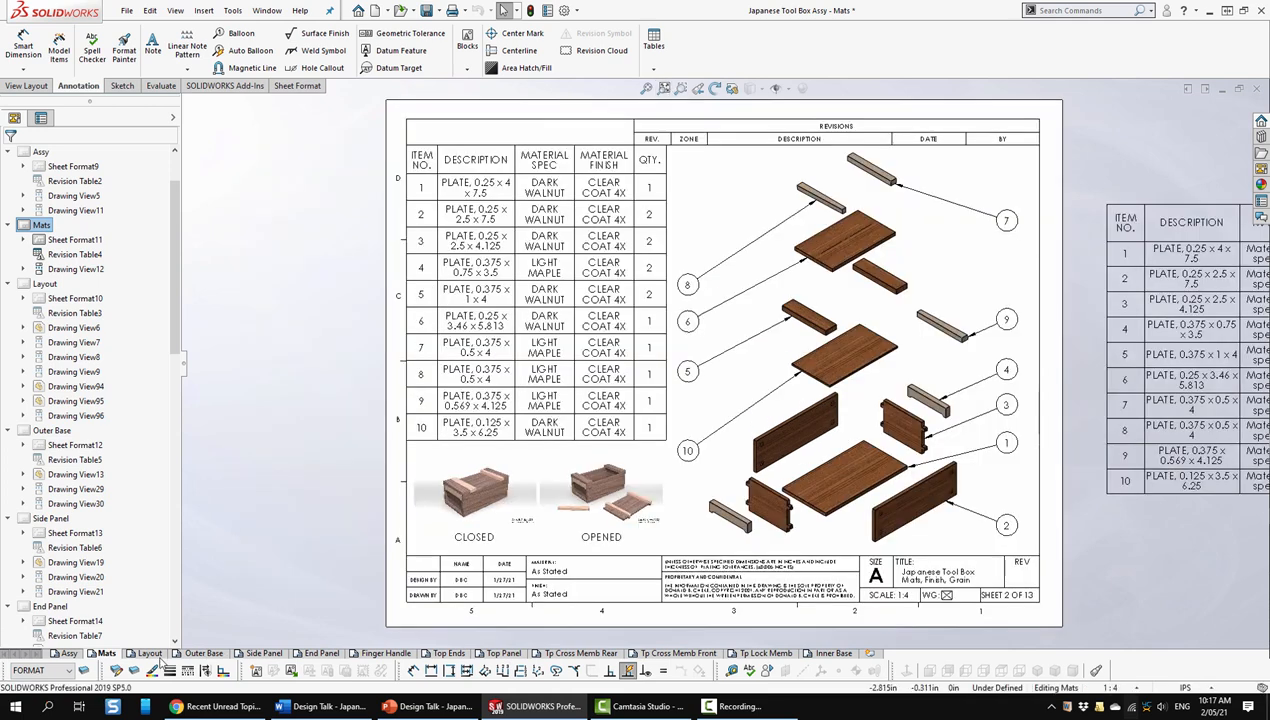
Move from the Mats sheet to the Layout sheet of dimensioned box views.
click(149, 653)
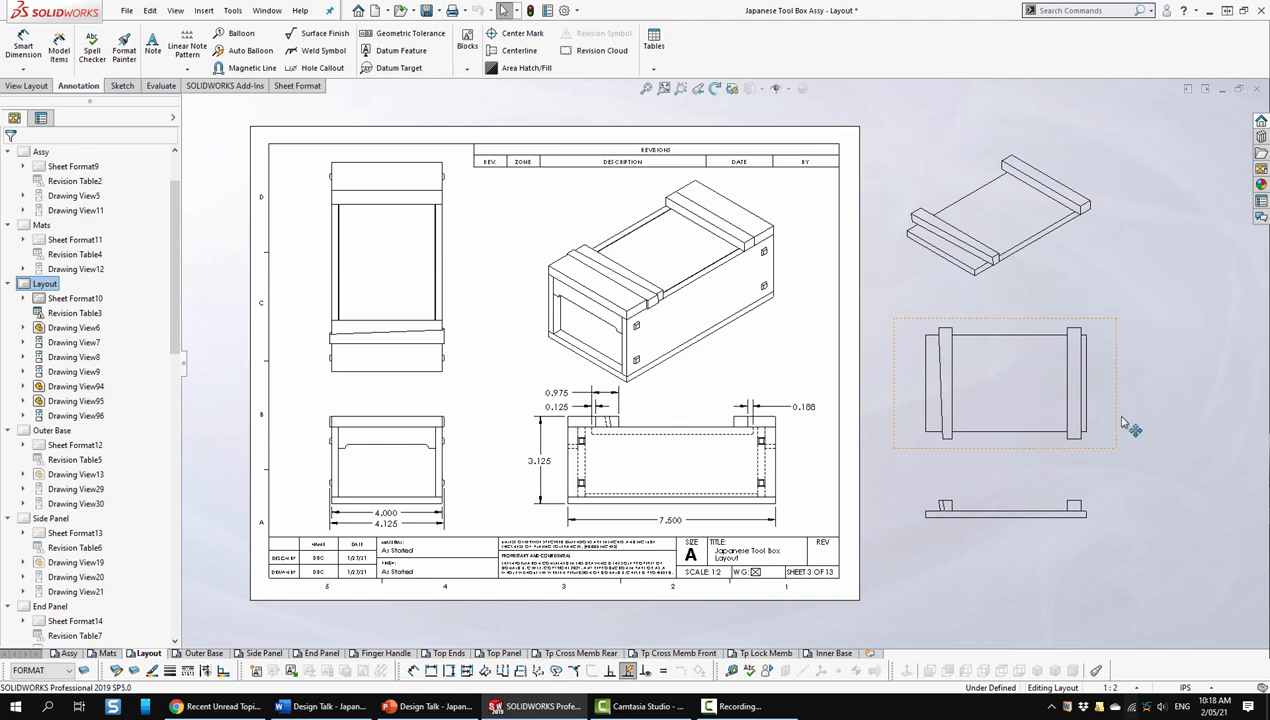
mouse_move(1122, 461)
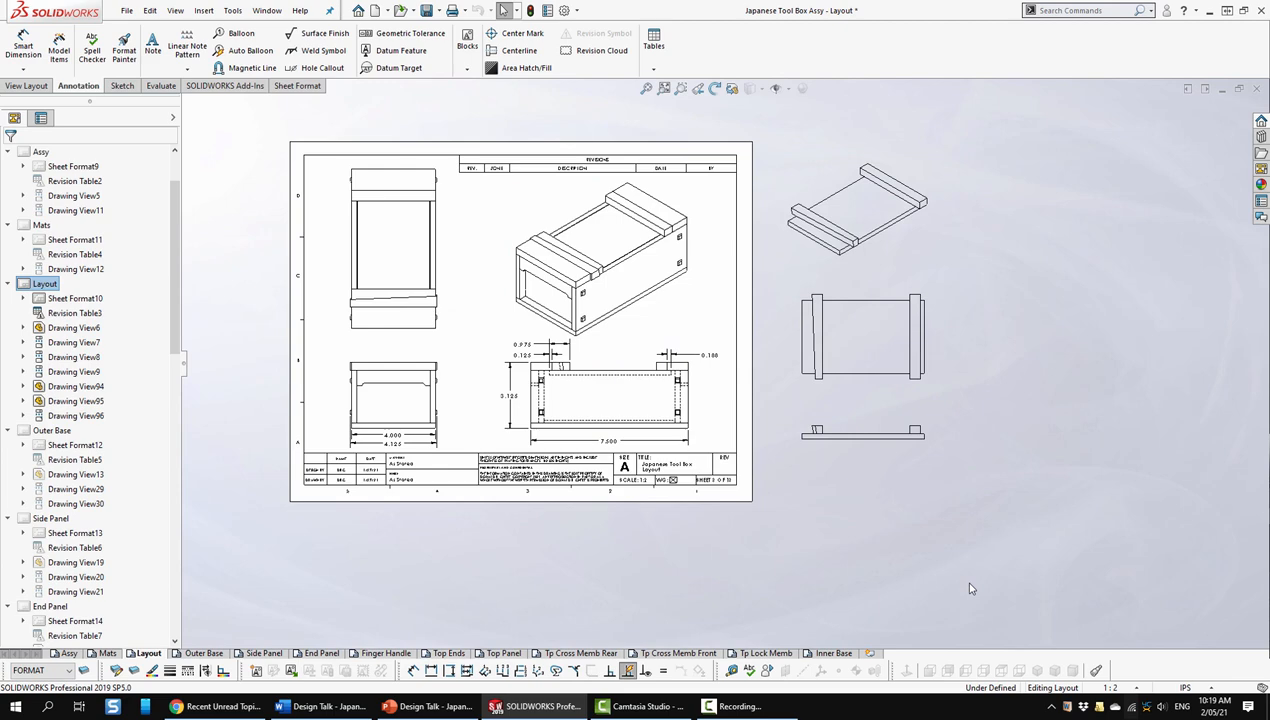
Fit the Layout sheet to the window, then move to the Outer Base sheet.
click(664, 89)
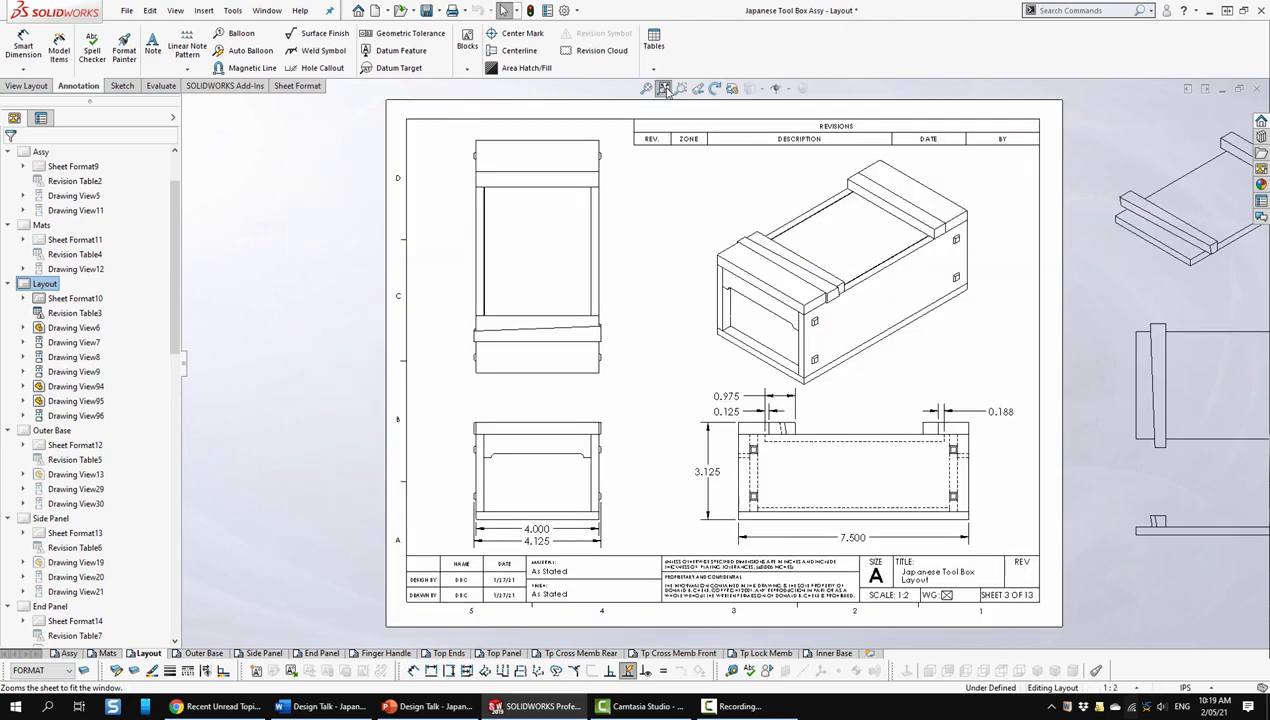
click(203, 653)
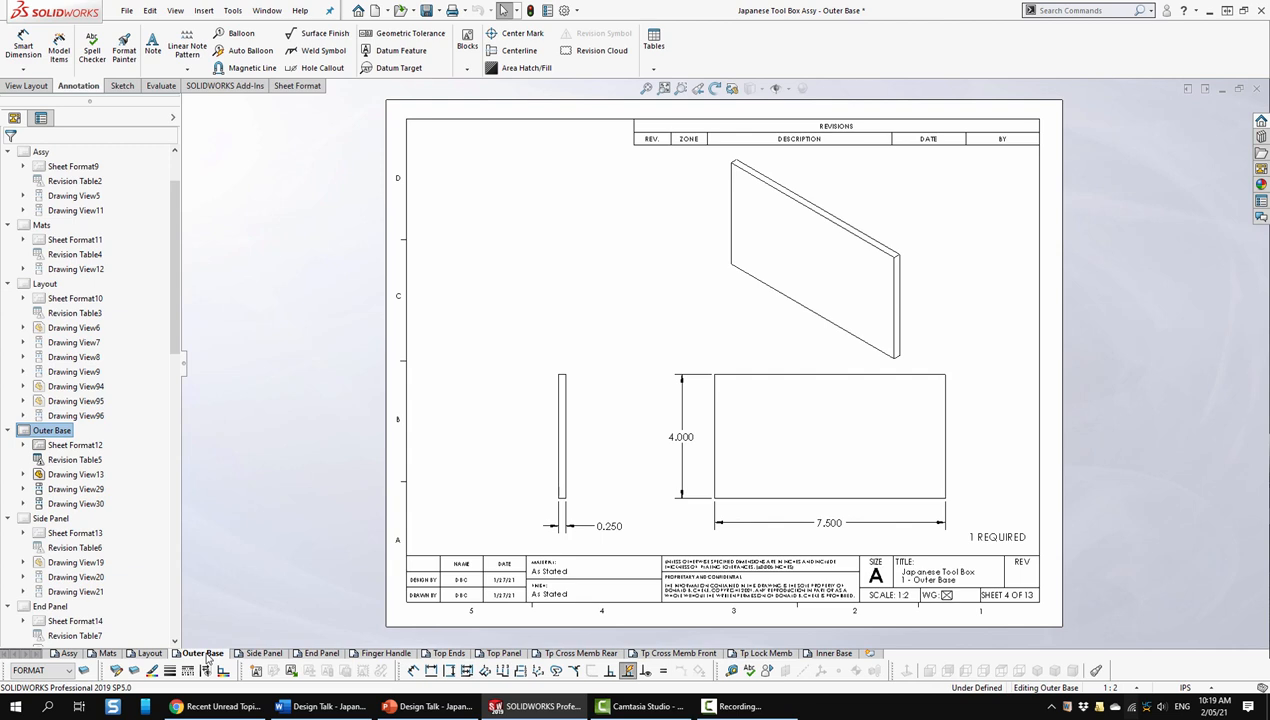
Move from the Outer Base sheet to the Side Panel sheet, 7.5 × 2.5 × 0.25 with four holes.
click(829, 435)
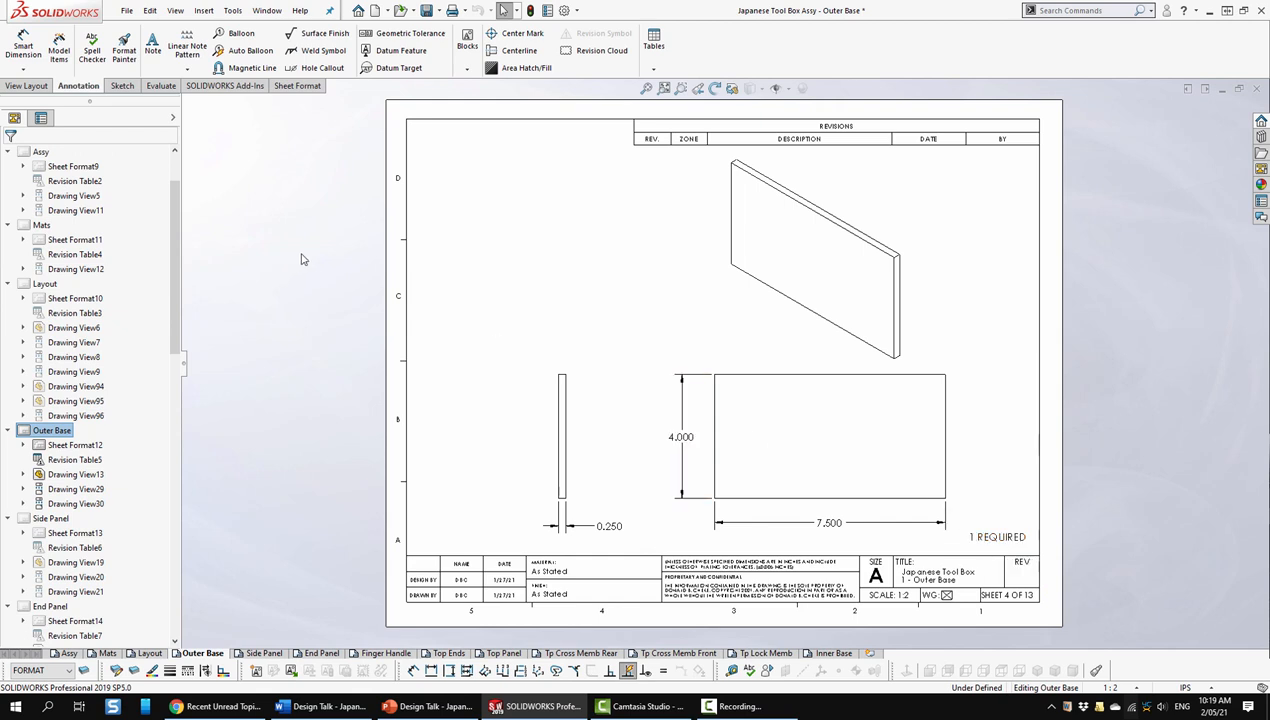
mouse_move(624, 314)
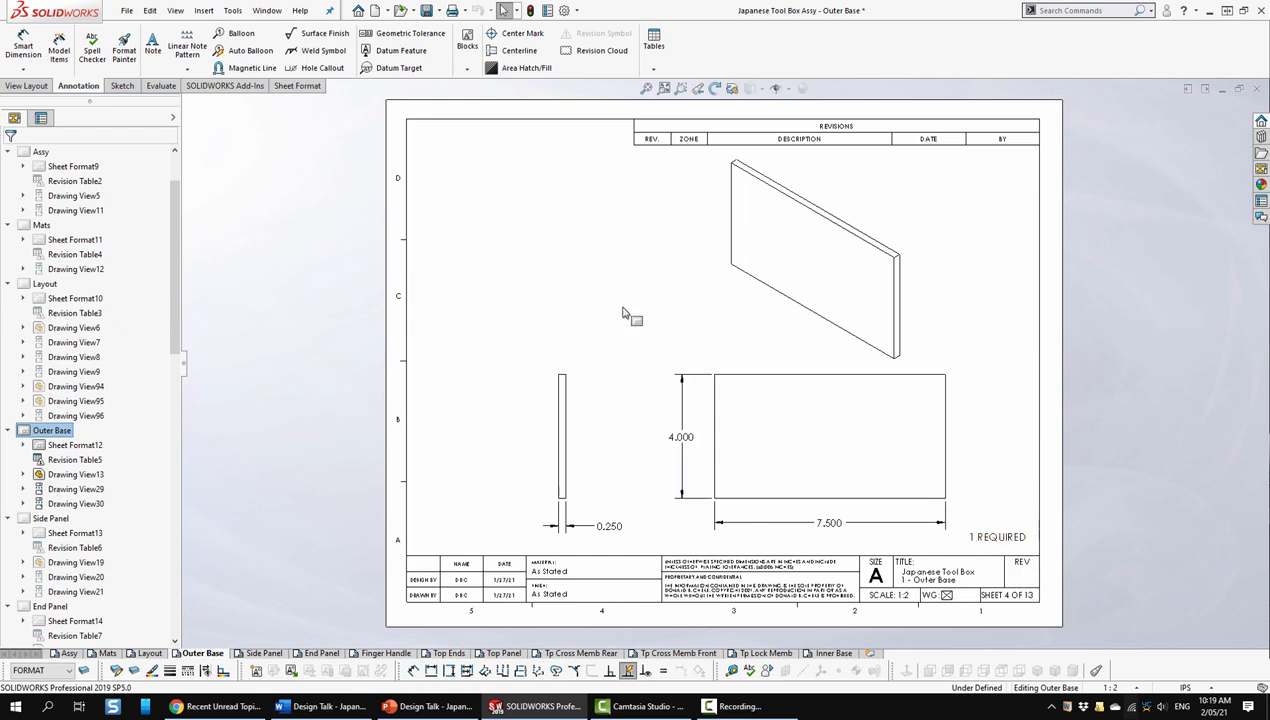
mouse_move(457, 275)
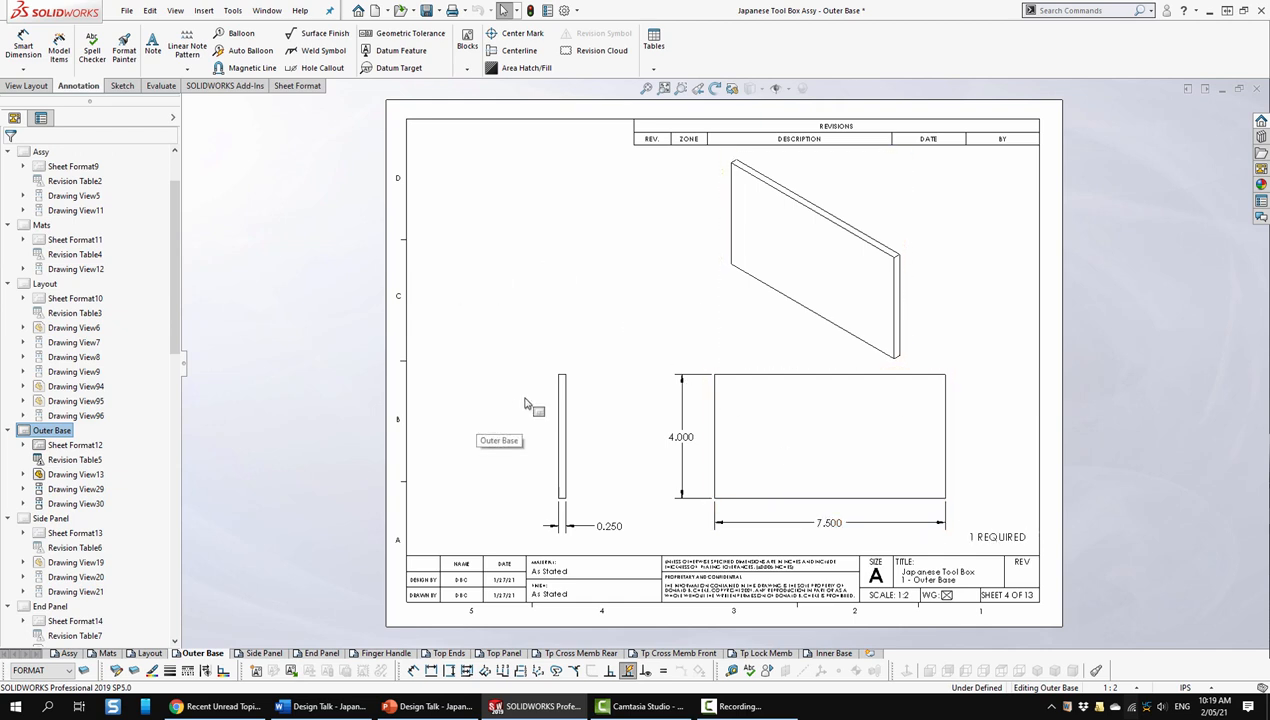
mouse_move(323, 599)
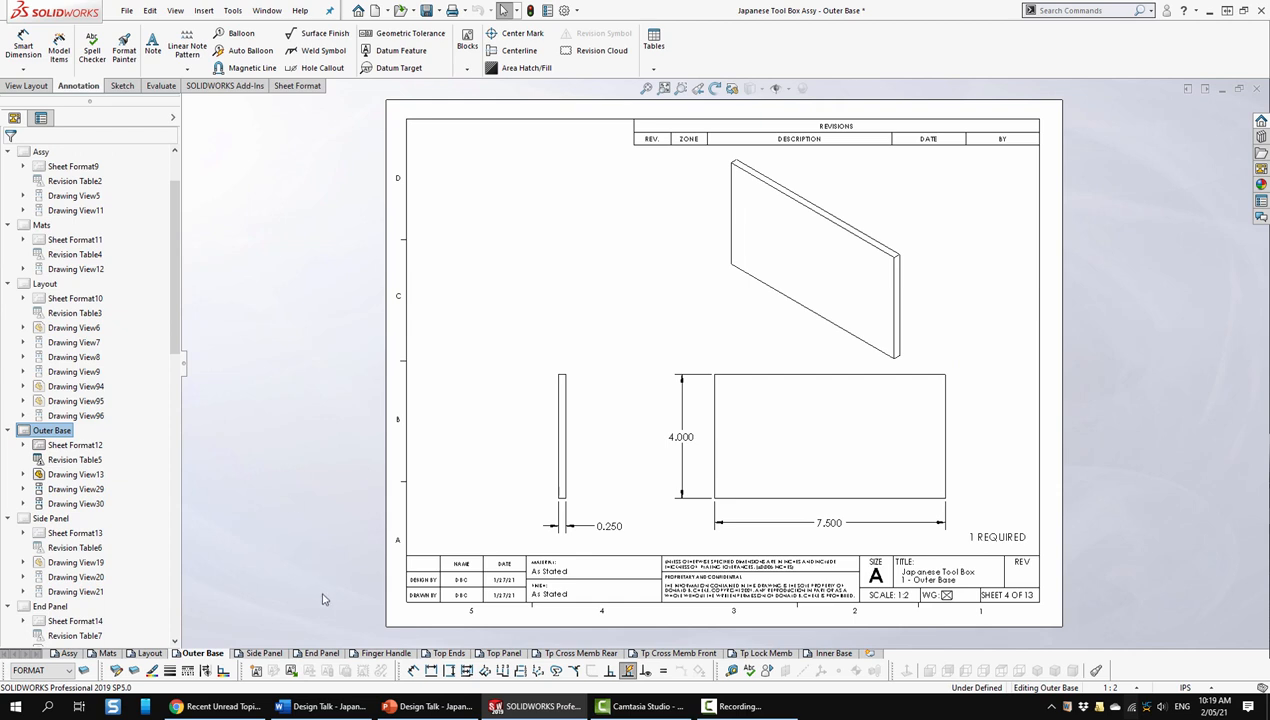
click(262, 653)
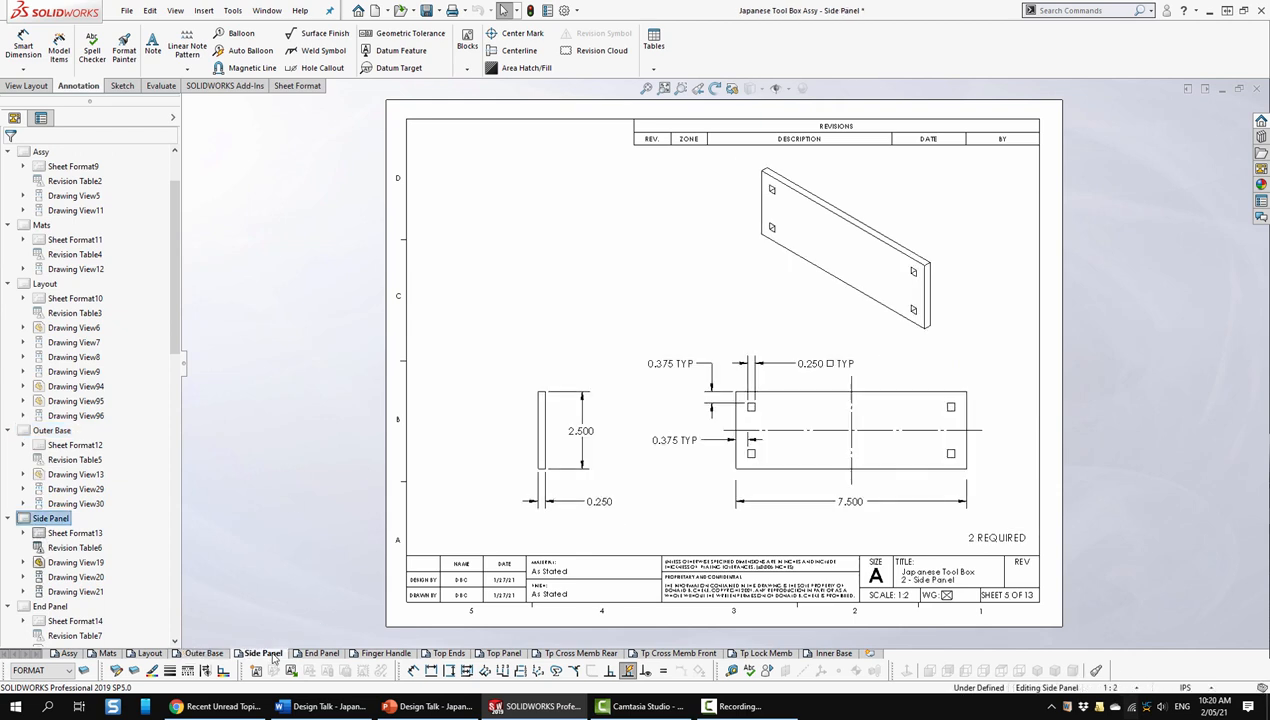
mouse_move(267, 480)
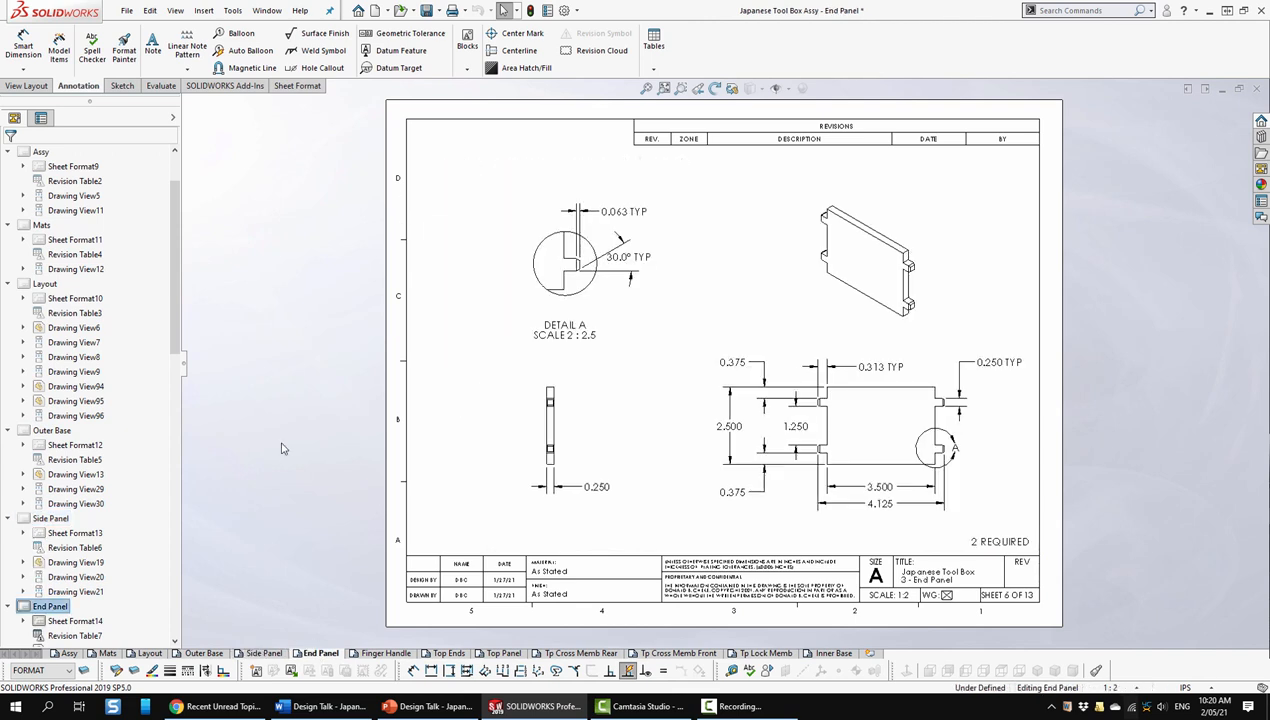
Page through the Finger Handle, Top Ends and Top Panel sheets to Tp Cross Memb Rear.
click(878, 504)
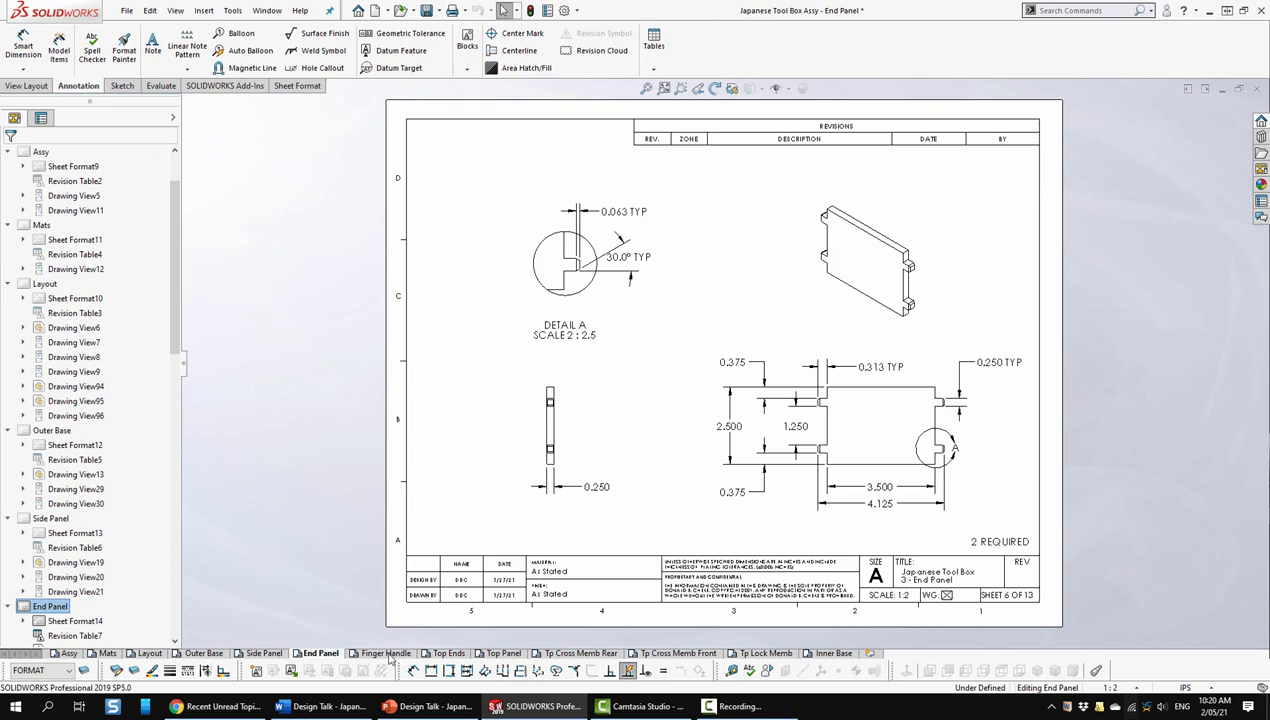
click(384, 653)
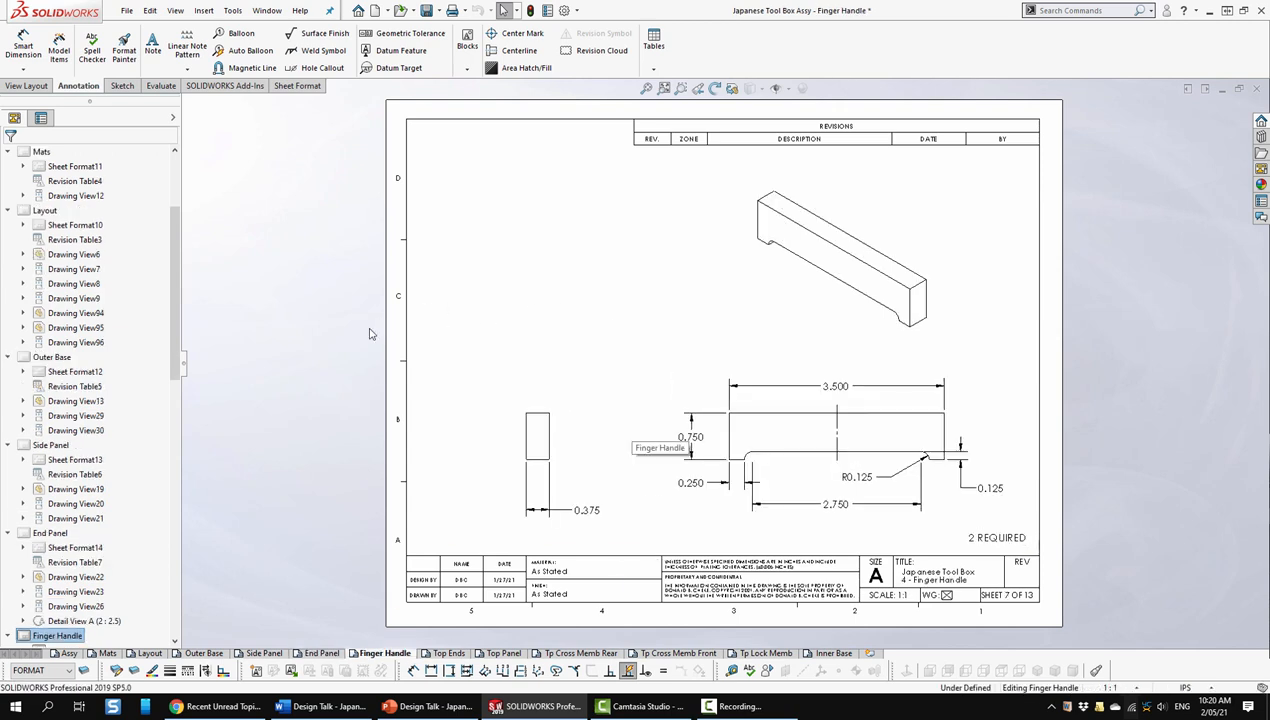
click(449, 653)
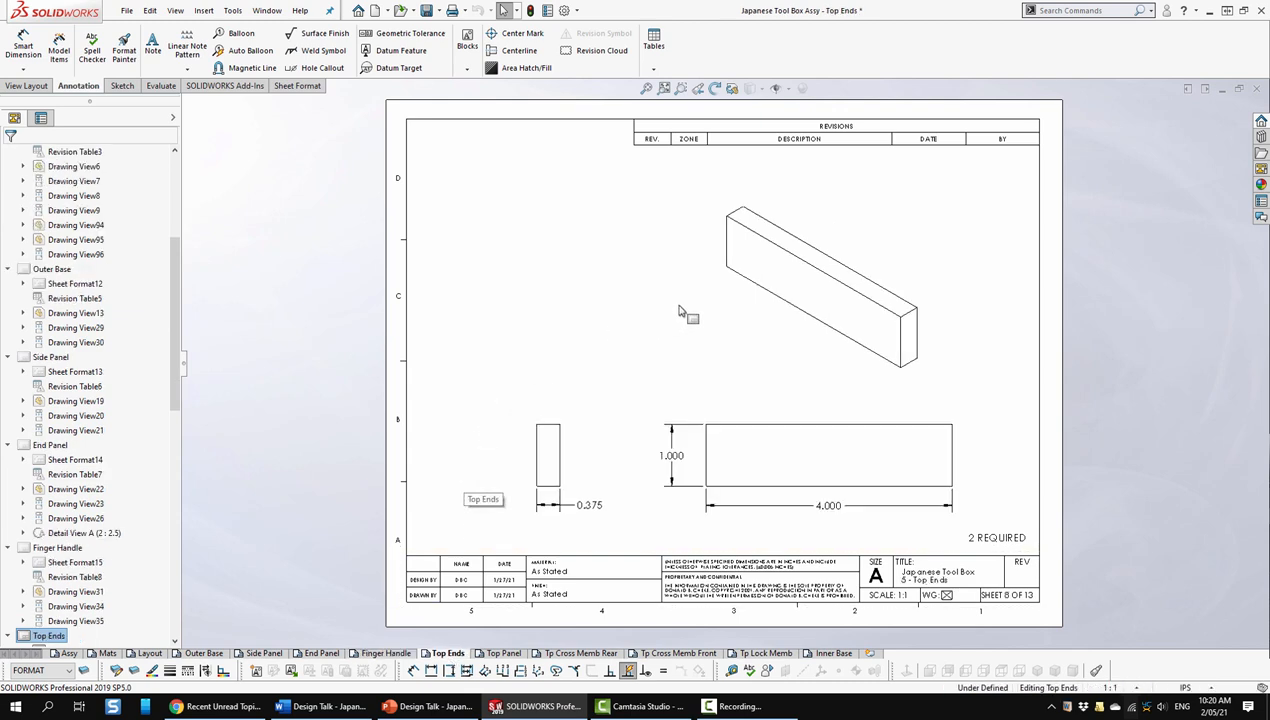
click(502, 653)
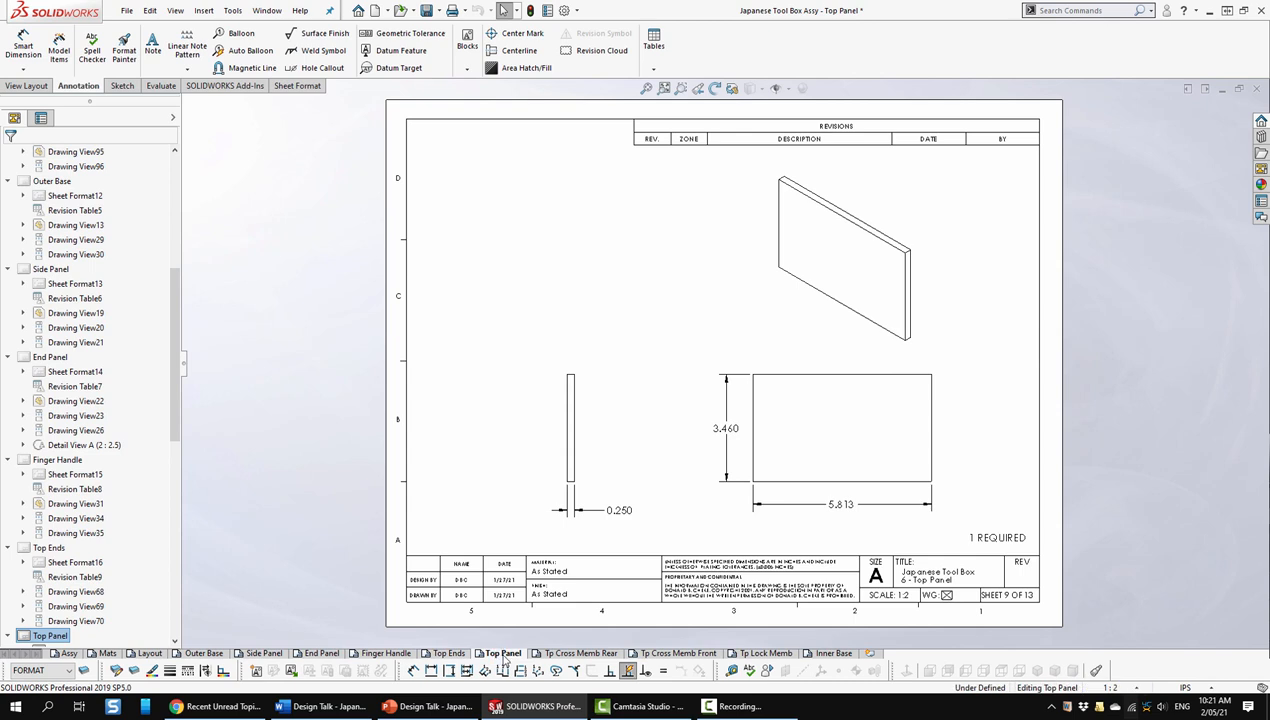
click(578, 653)
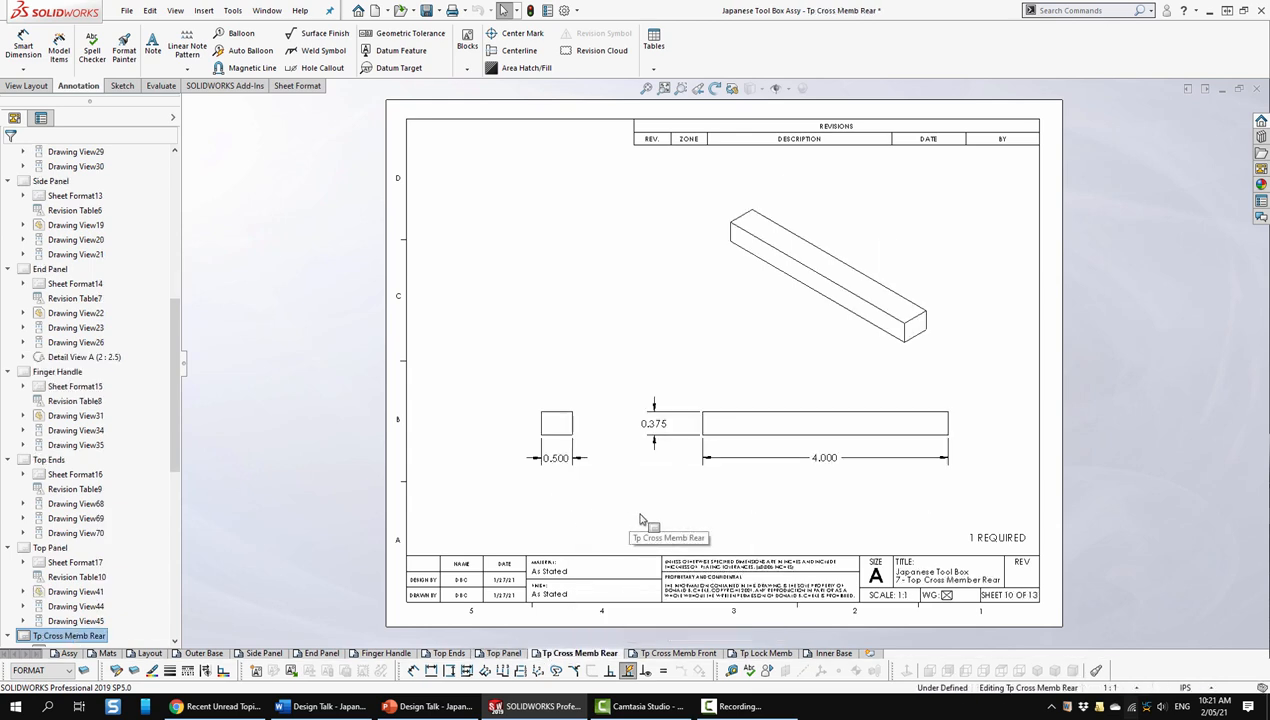
Page through Tp Cross Memb Front and Tp Lock Memb to the Inner Base sheet, 13 of 13.
click(828, 275)
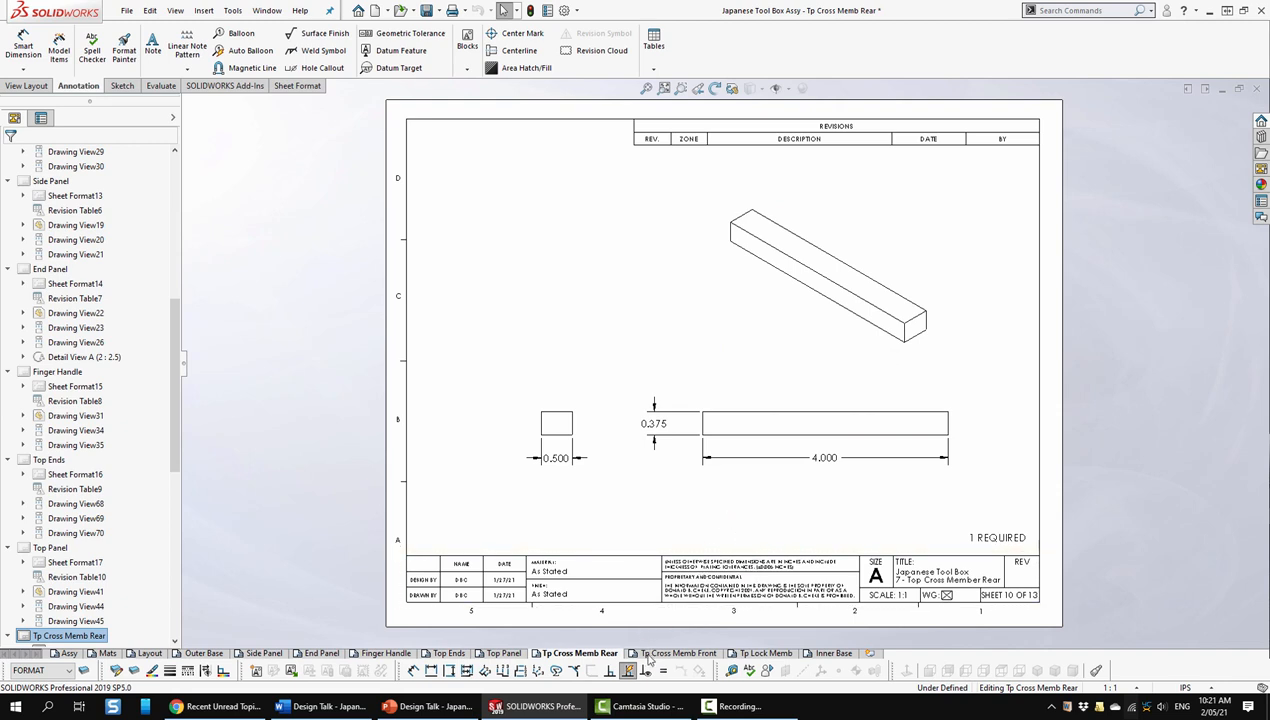
click(677, 653)
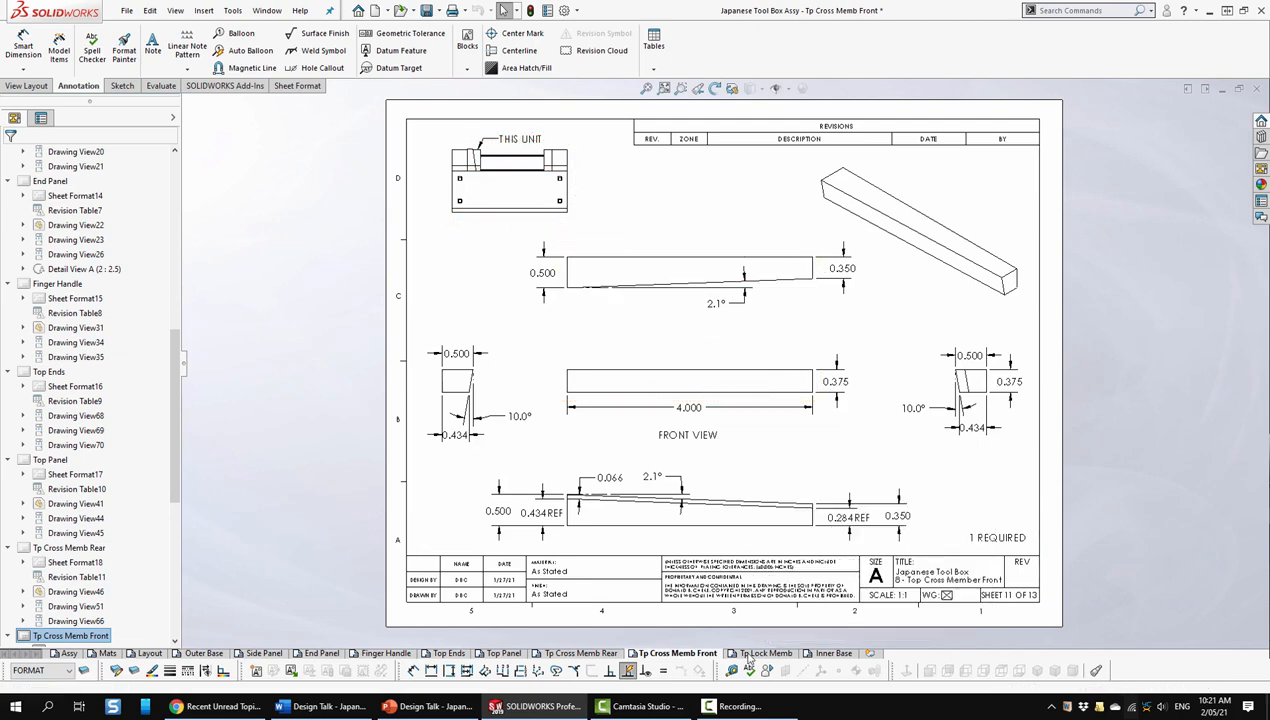
click(765, 653)
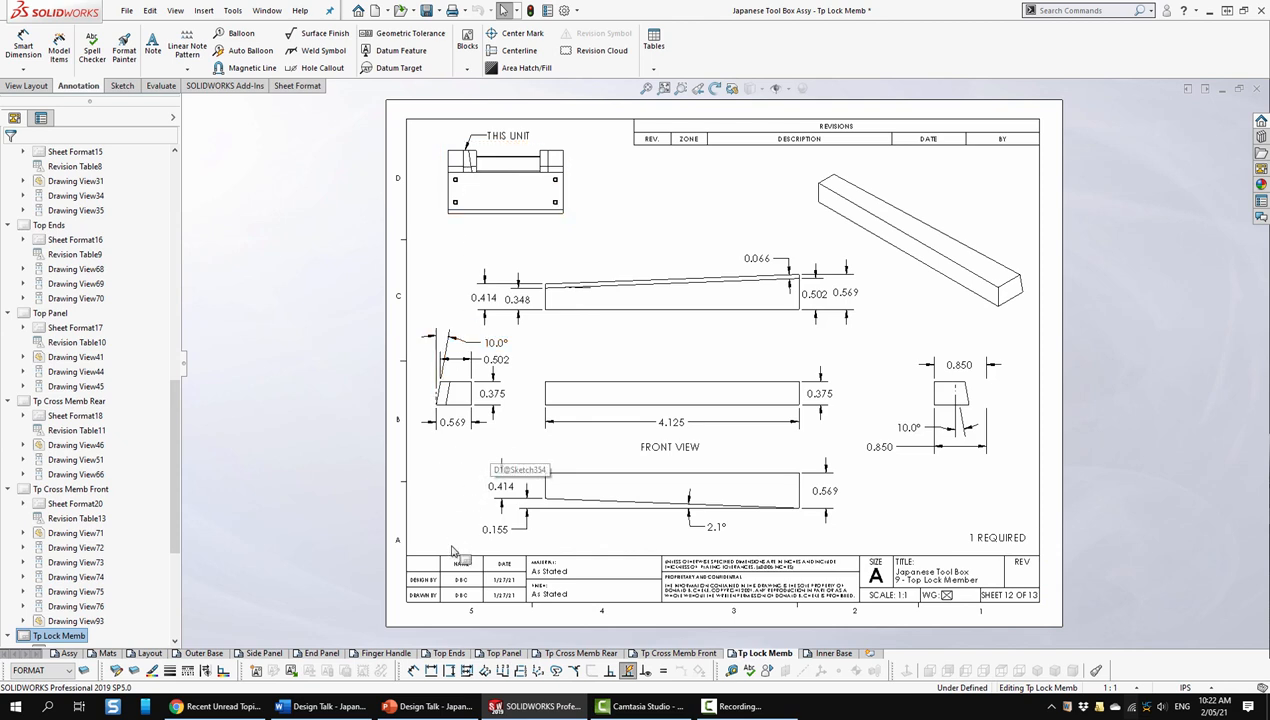
click(831, 653)
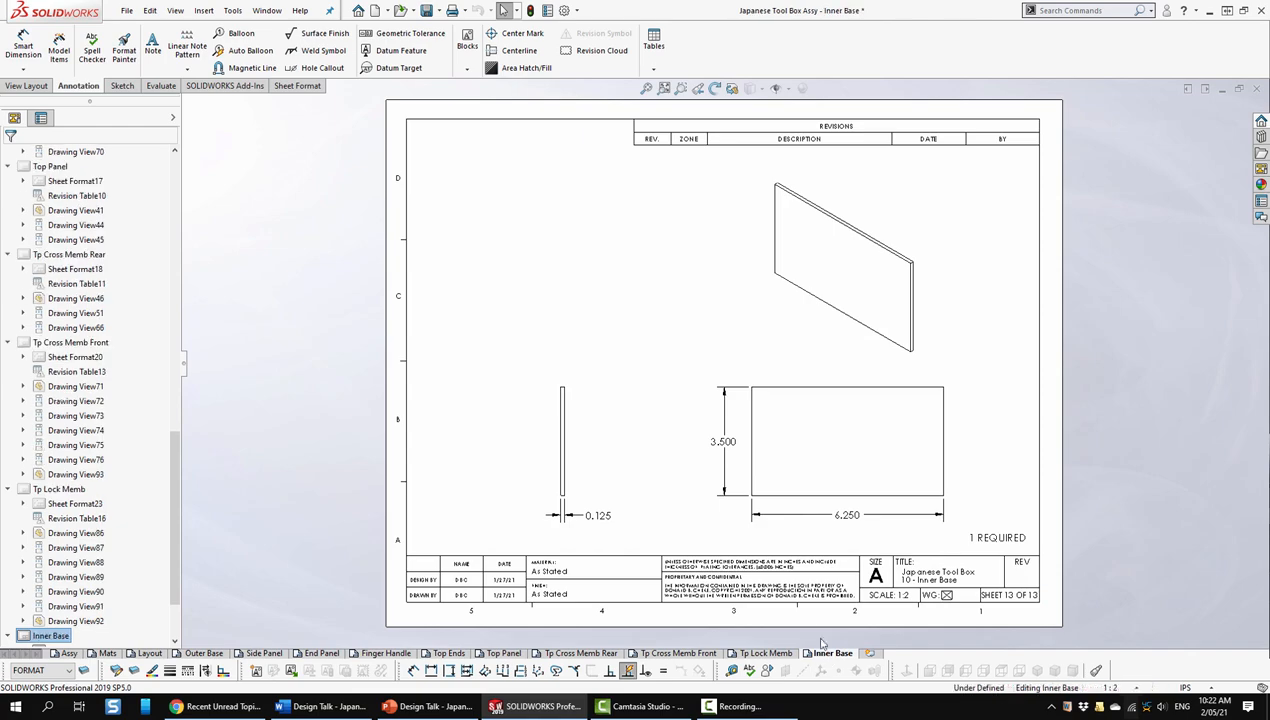
mouse_move(603, 276)
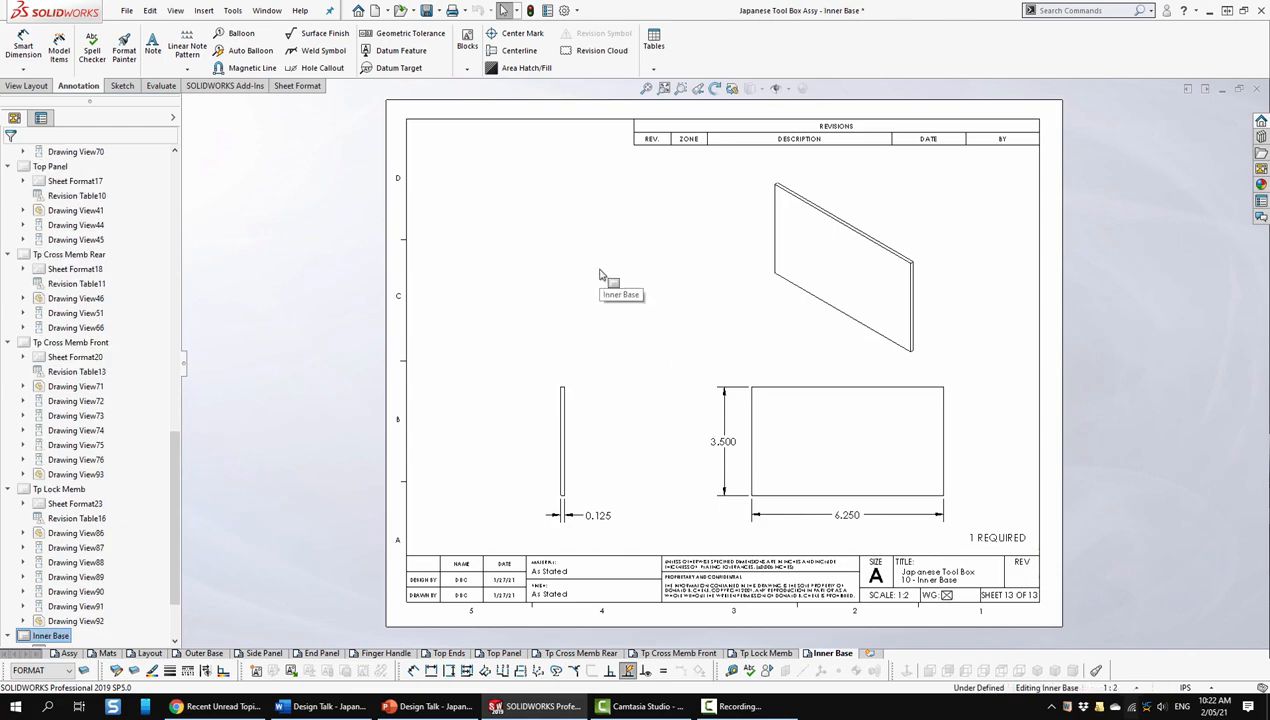